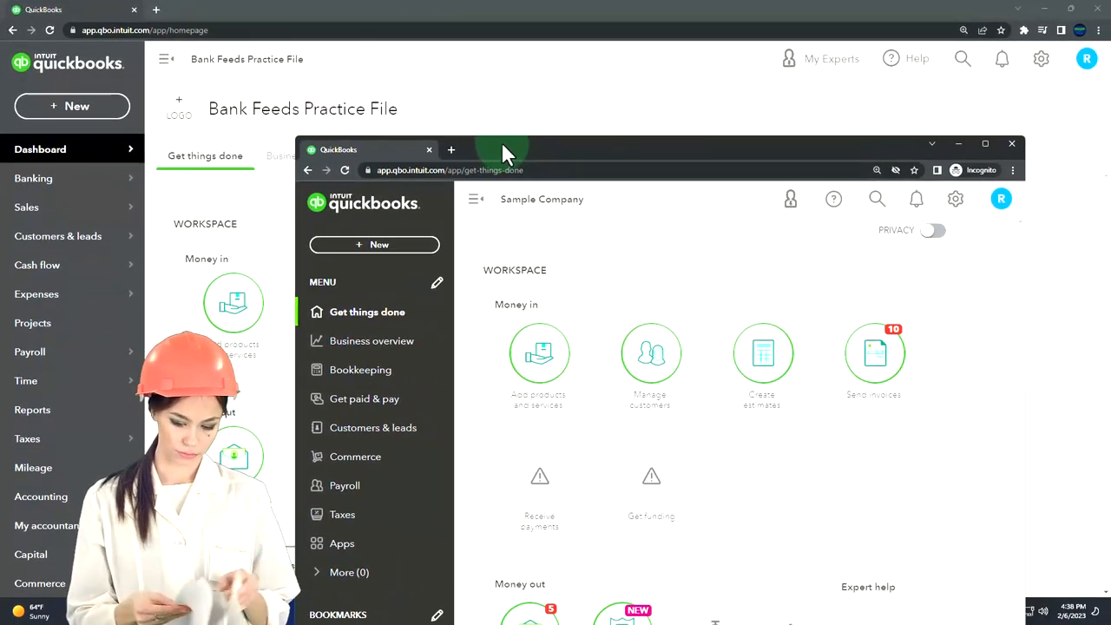
Step: Scroll through the practice file and adjust the page options in the browser
{"action": "left_click", "coordinate": [72, 11]}
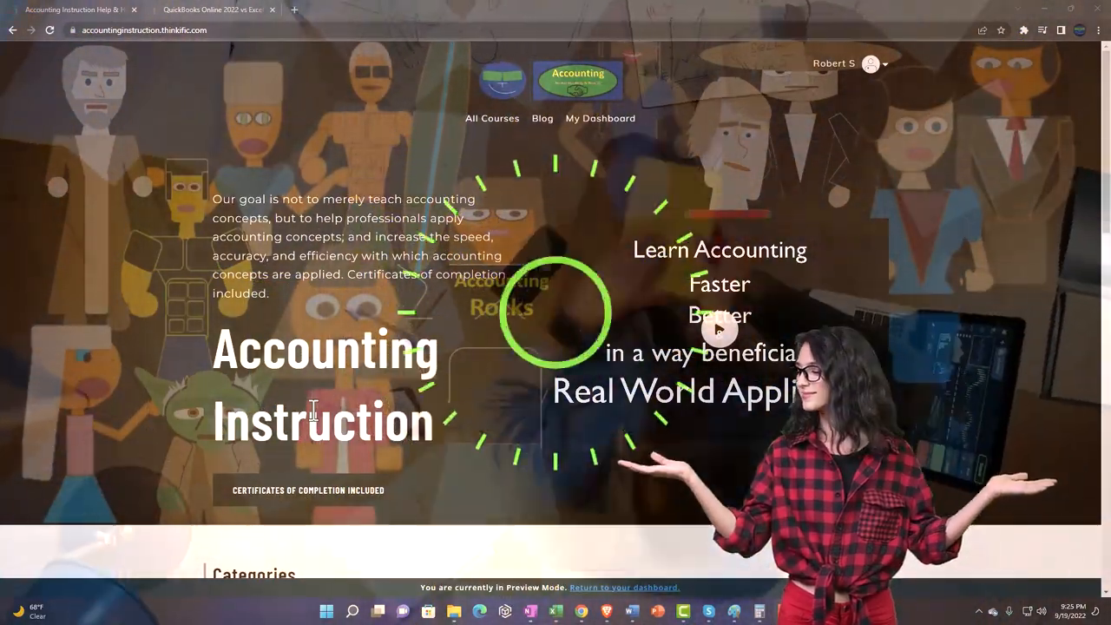
{"action": "scroll", "scroll_direction": "down", "scroll_amount": 3}
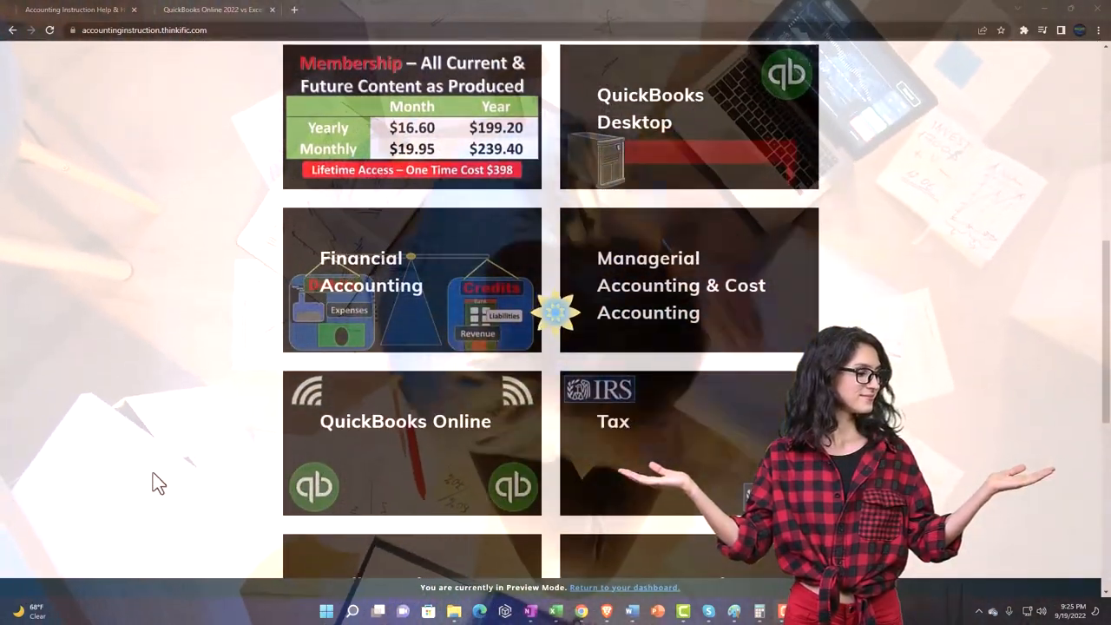
{"action": "scroll", "scroll_direction": "down", "scroll_amount": 3}
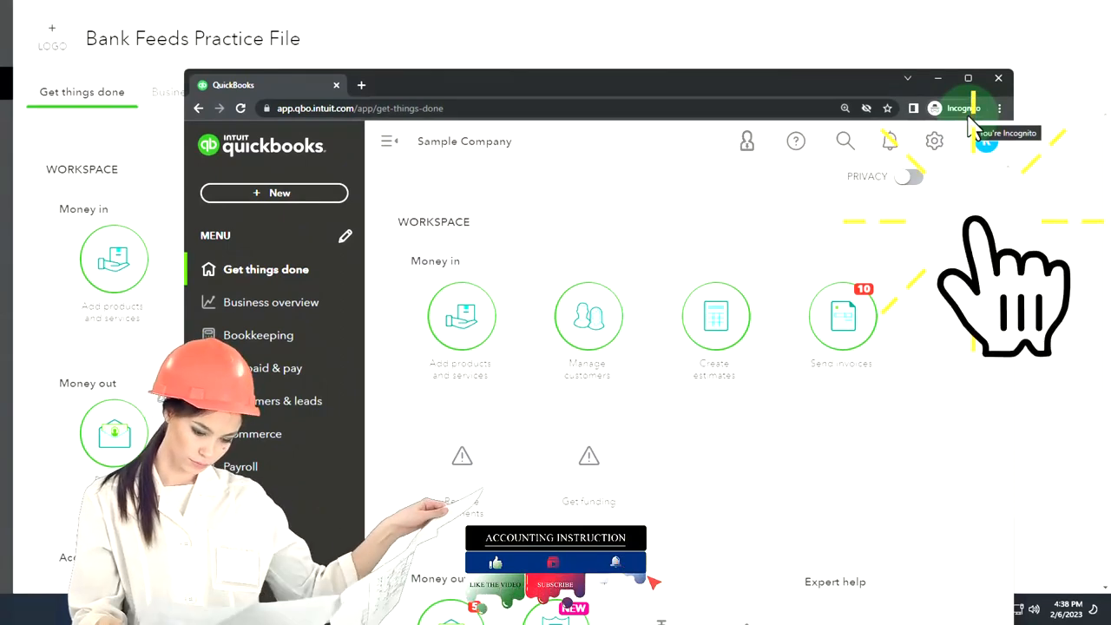
{"action": "left_click", "coordinate": [1000, 107]}
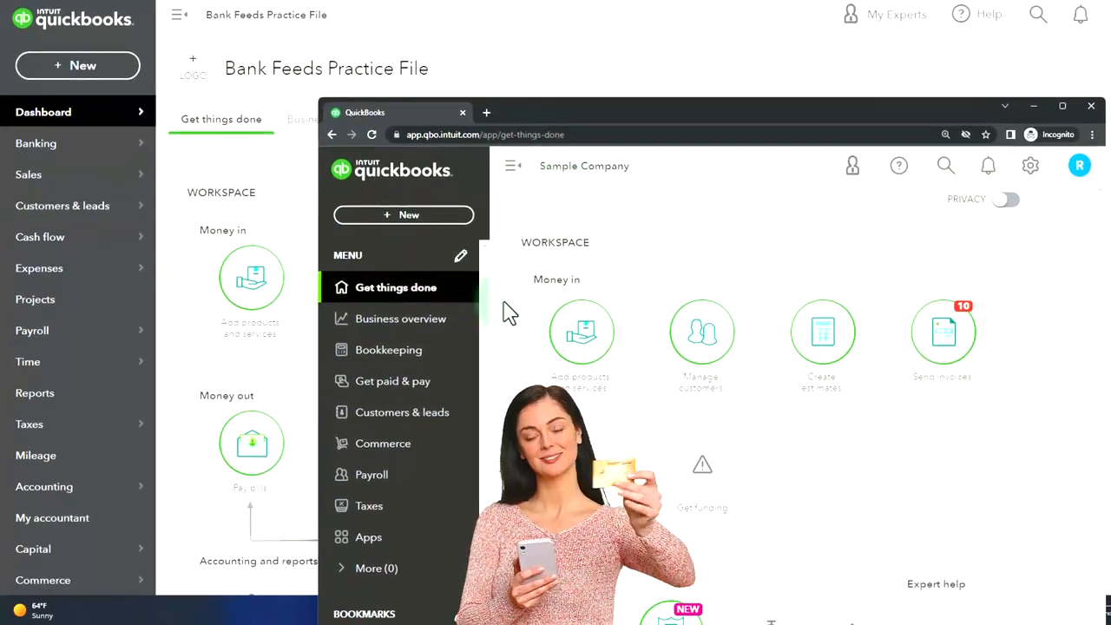
{"action": "left_click", "coordinate": [1031, 166]}
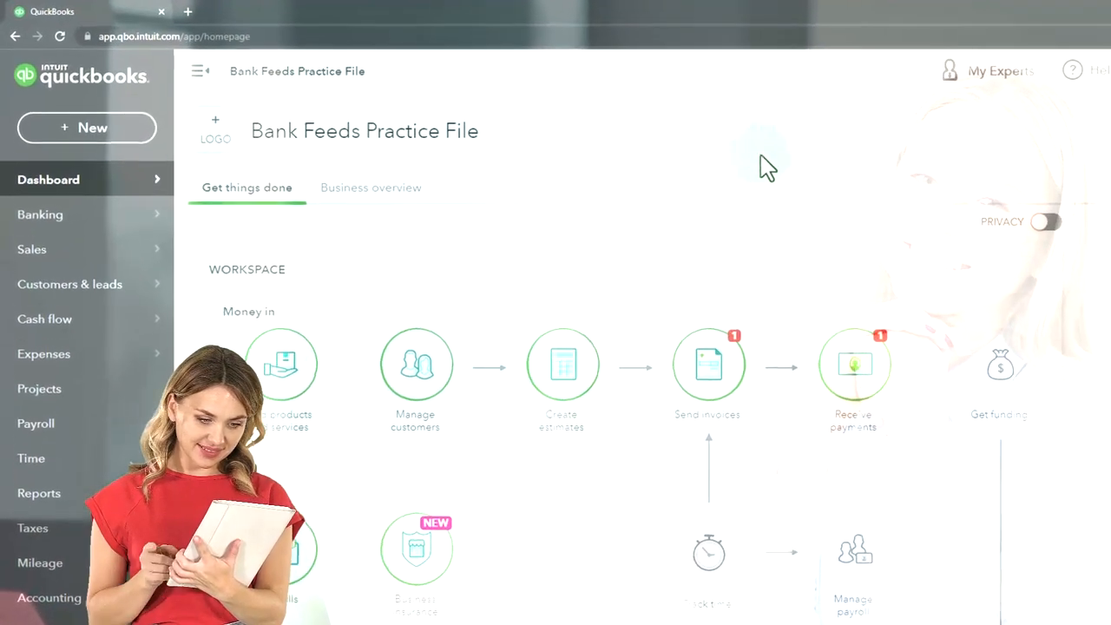
Step: Go to the Banking page for Checking 2412 from the left navigation's Banking menu
{"action": "left_click", "coordinate": [40, 216]}
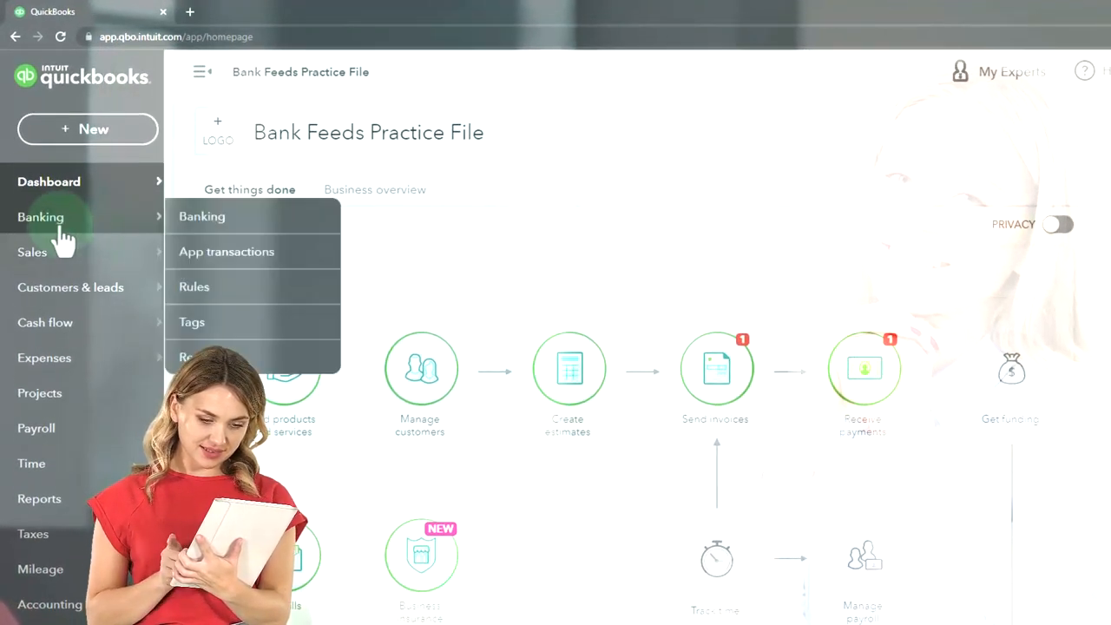
{"action": "left_click", "coordinate": [201, 215]}
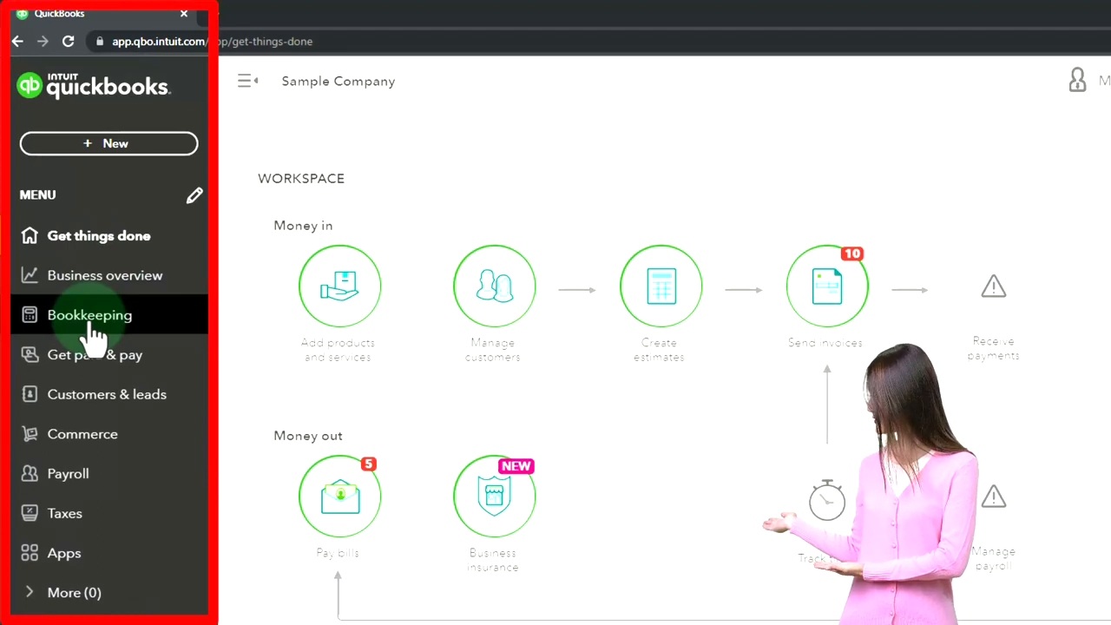
{"action": "left_click", "coordinate": [91, 314]}
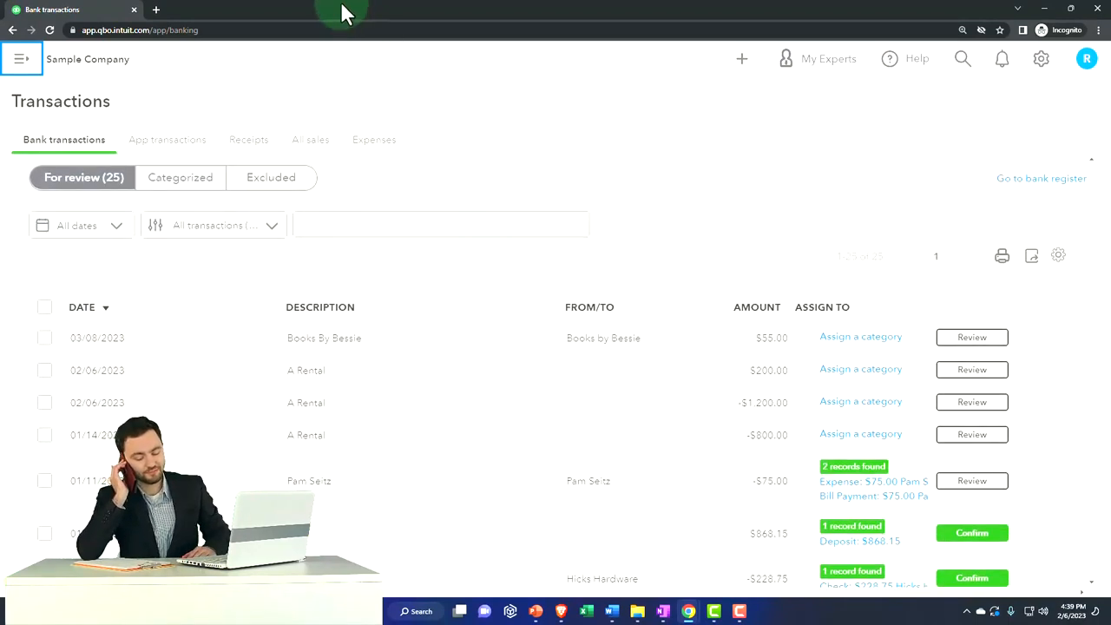
{"action": "left_click", "coordinate": [21, 59]}
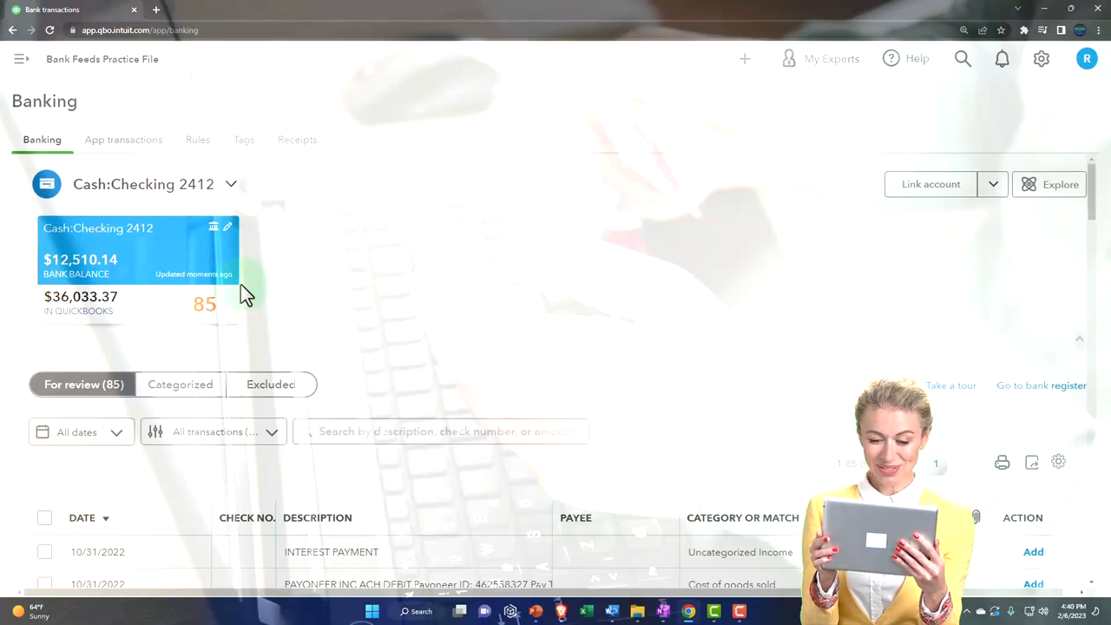
{"action": "scroll", "scroll_direction": "down", "scroll_amount": 3}
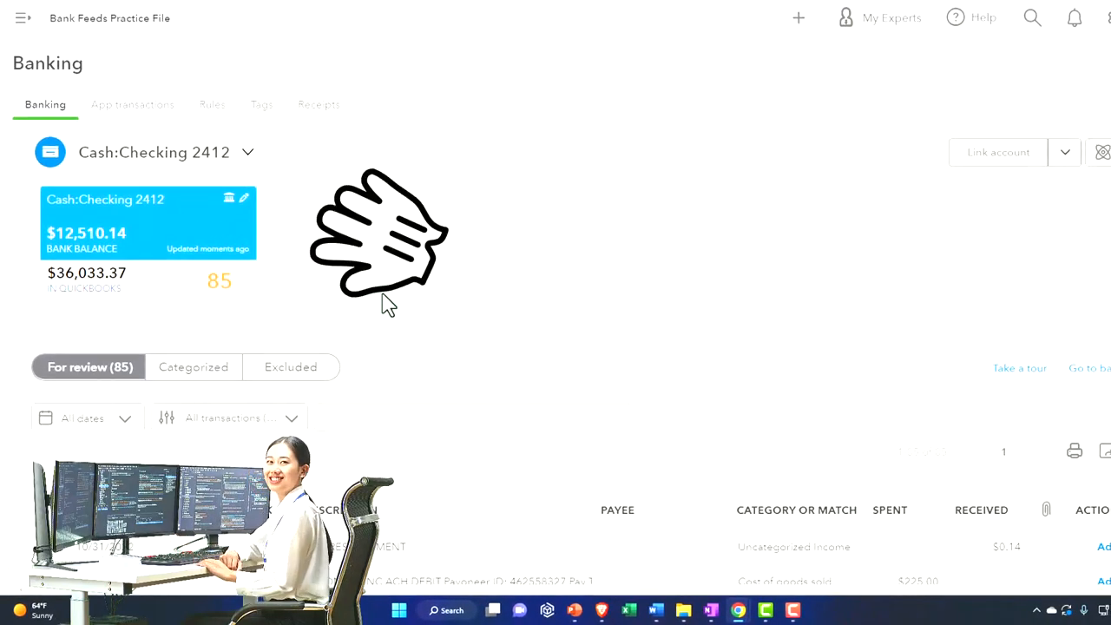
{"action": "scroll", "scroll_direction": "down", "scroll_amount": 3}
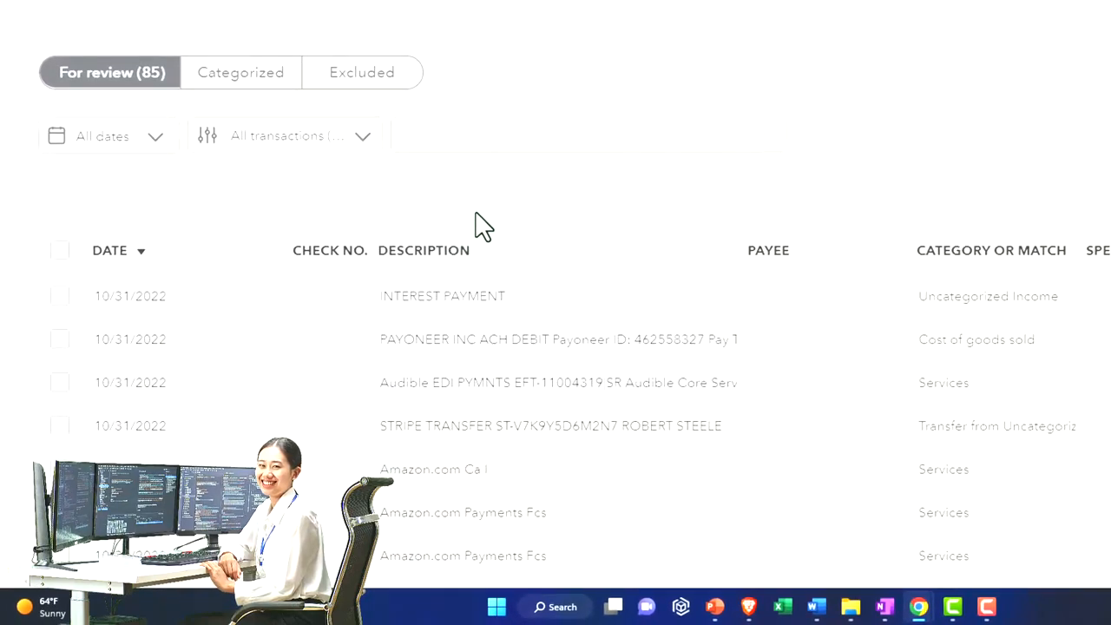
{"action": "scroll", "scroll_direction": "right", "scroll_amount": 3}
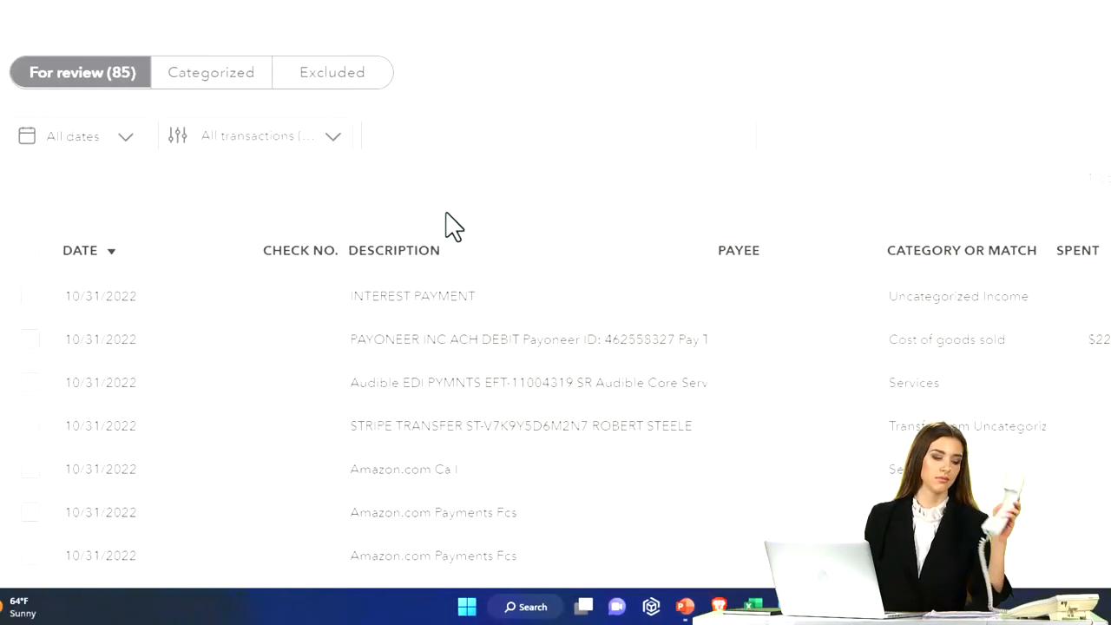
{"action": "scroll", "scroll_direction": "down", "scroll_amount": 3}
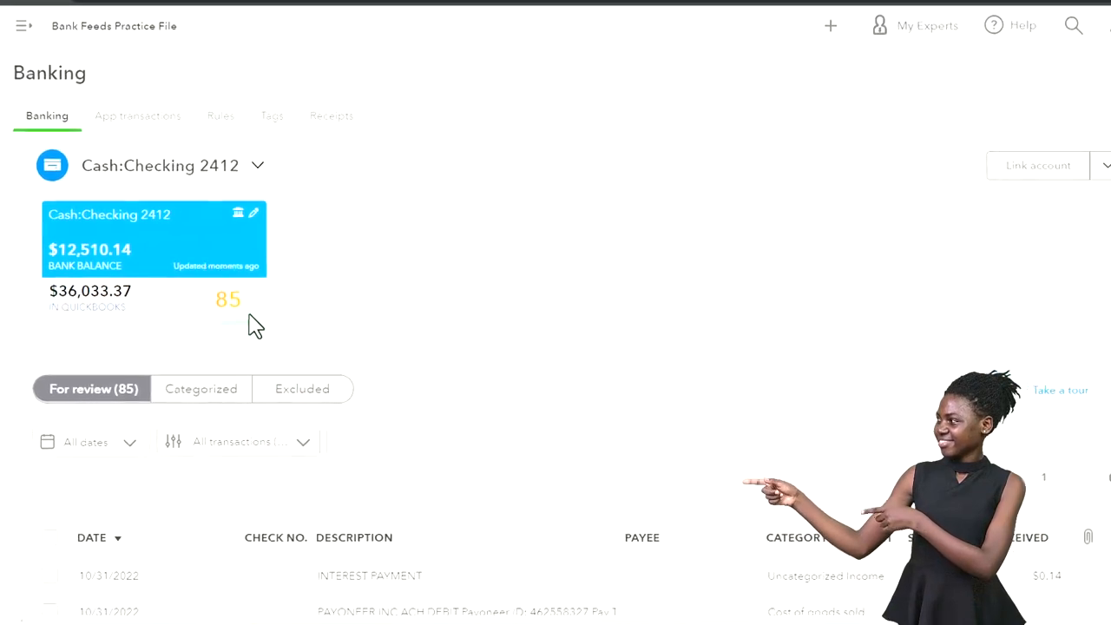
{"action": "left_click", "coordinate": [257, 165]}
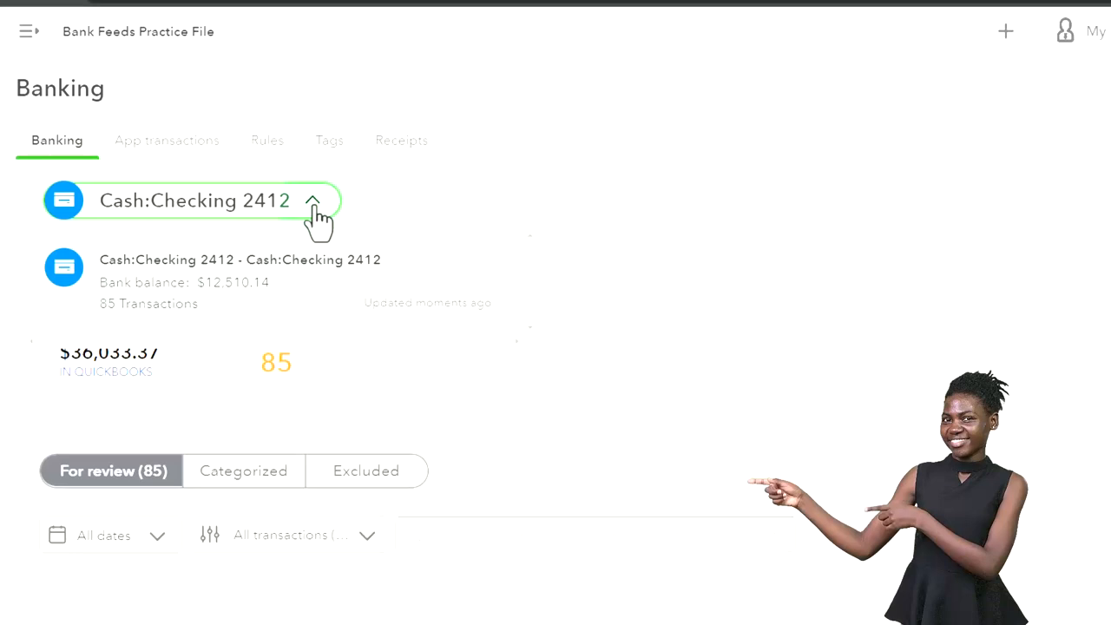
{"action": "left_click", "coordinate": [313, 202]}
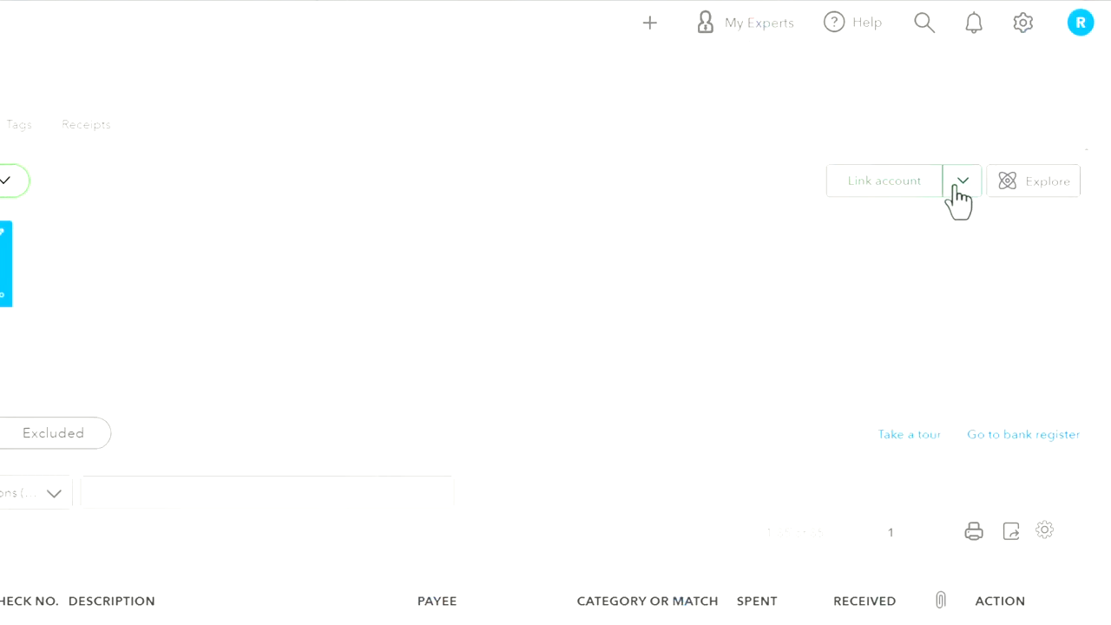
{"action": "left_click", "coordinate": [962, 180]}
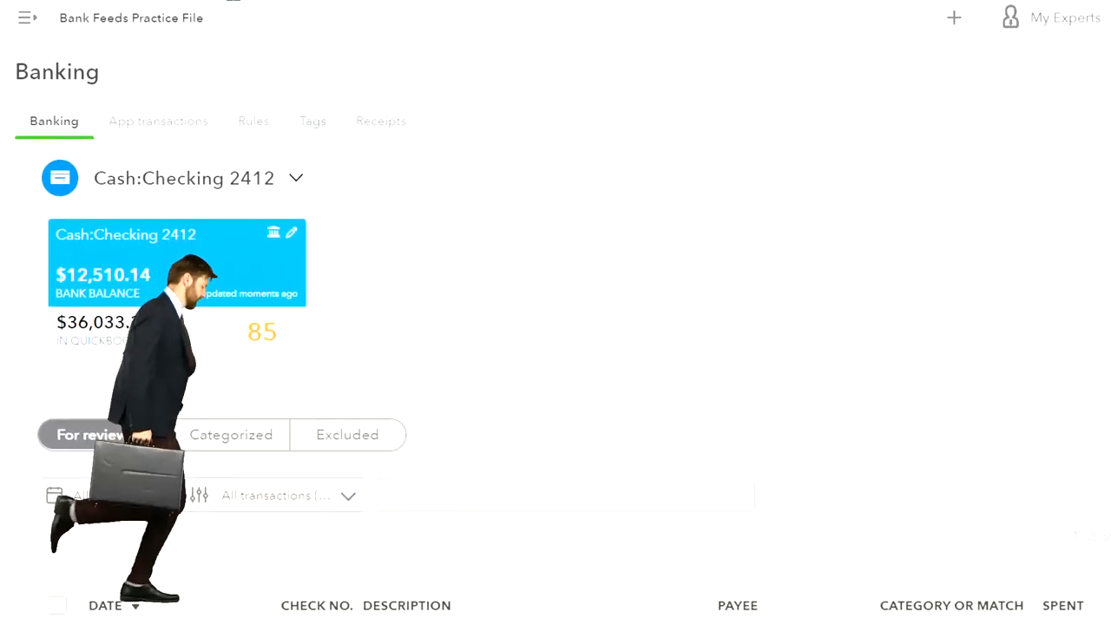
Step: Duplicate the Banking browser tab and head to the Chart of Accounts in the new tab
{"action": "right_click", "coordinate": [108, 5]}
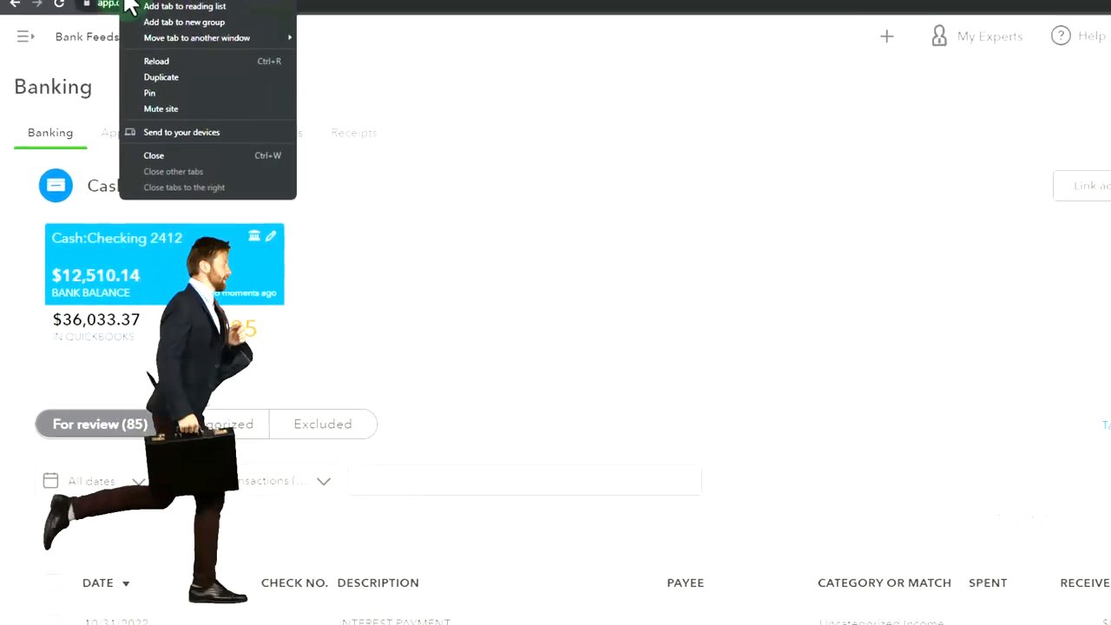
{"action": "left_click", "coordinate": [157, 61]}
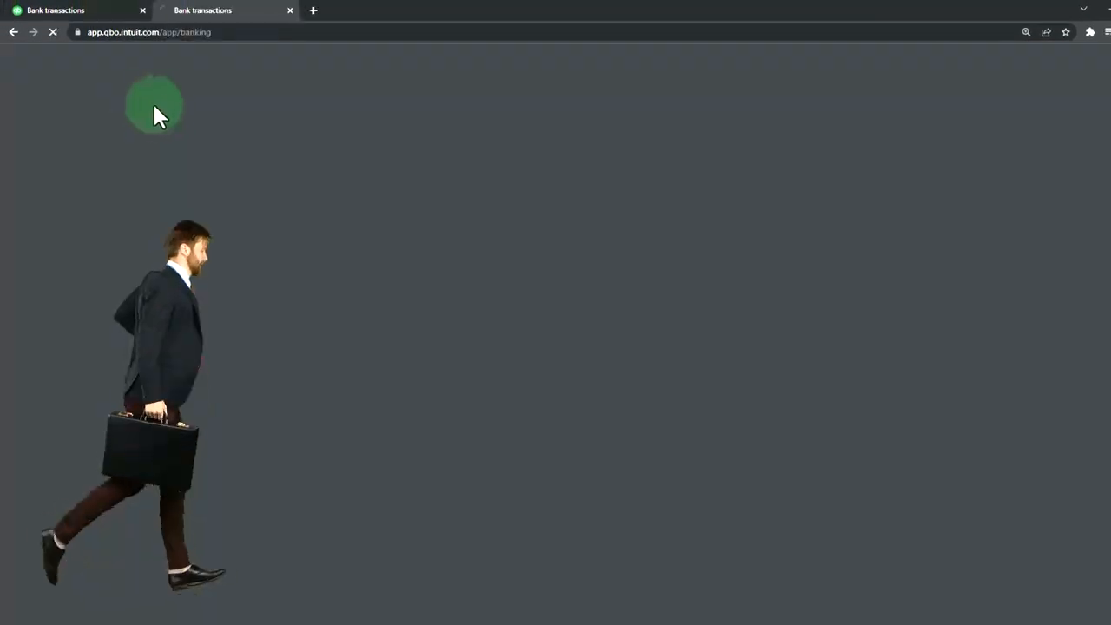
{"action": "left_click", "coordinate": [78, 11]}
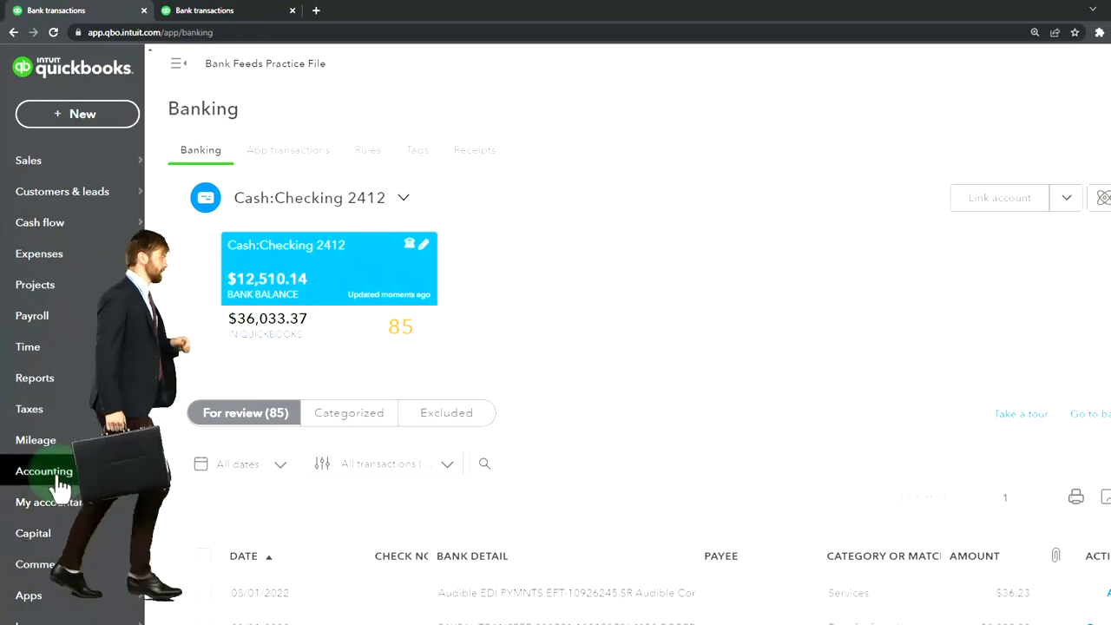
{"action": "left_click", "coordinate": [44, 471]}
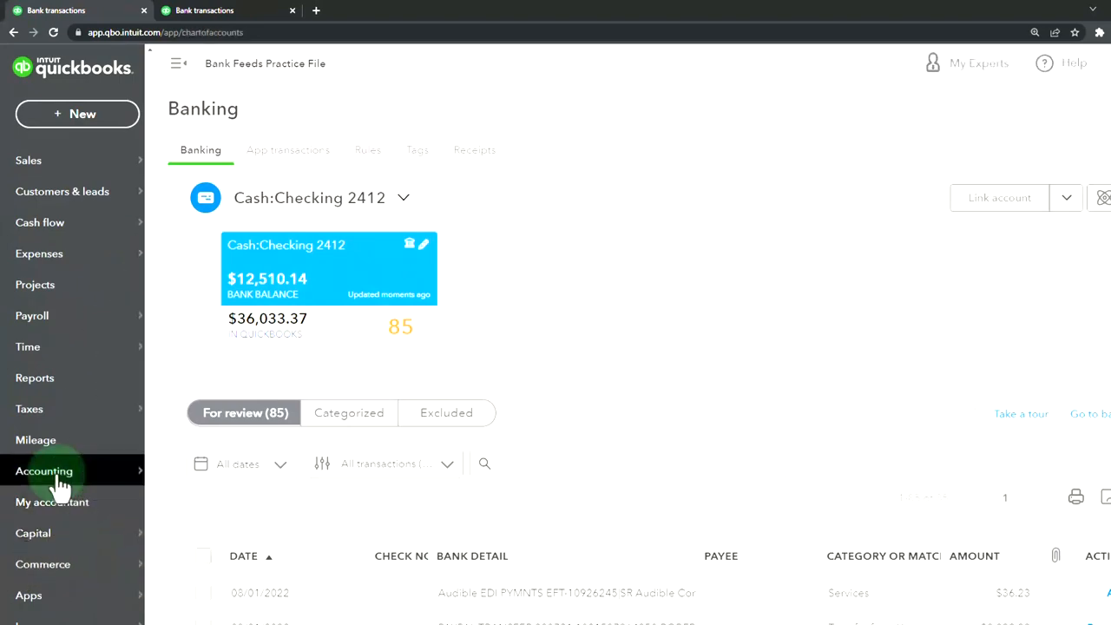
{"action": "left_click", "coordinate": [44, 471]}
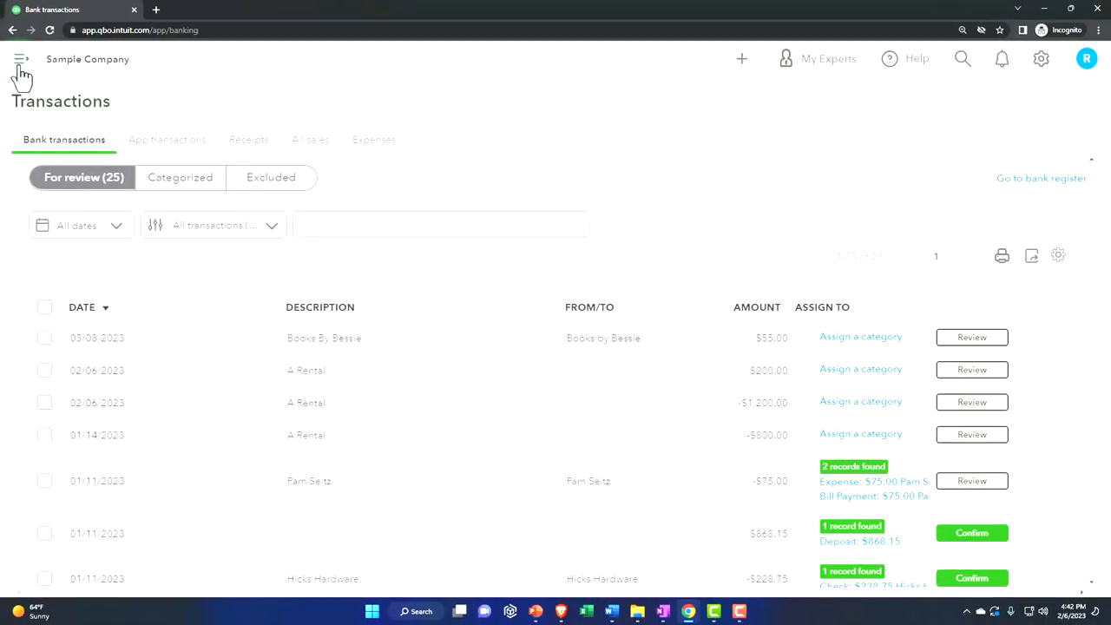
{"action": "left_click", "coordinate": [20, 59]}
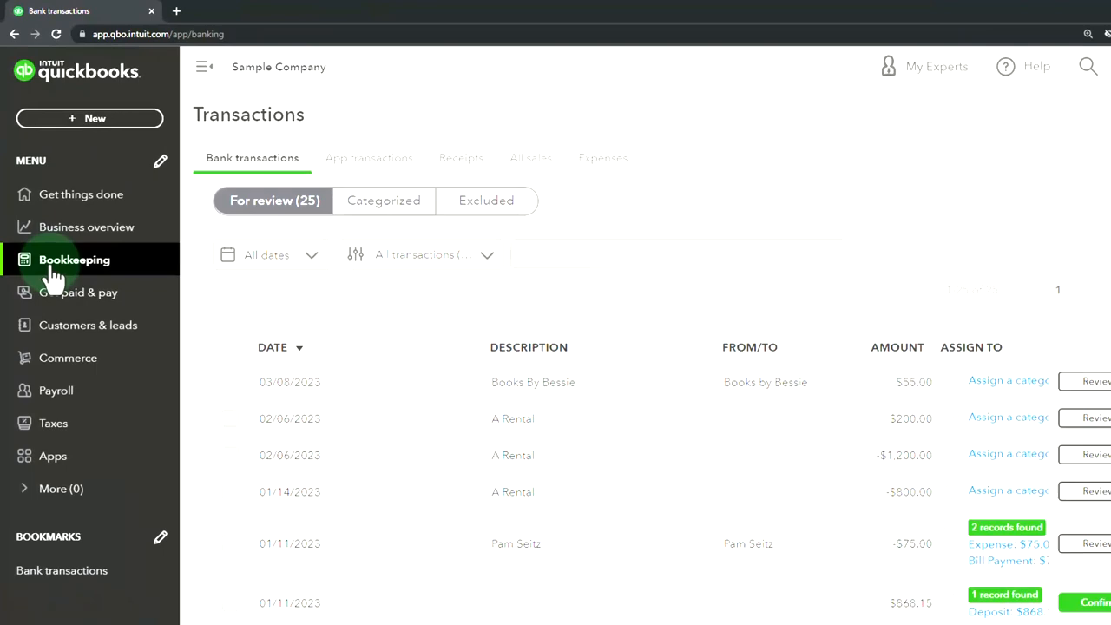
{"action": "left_click", "coordinate": [73, 260]}
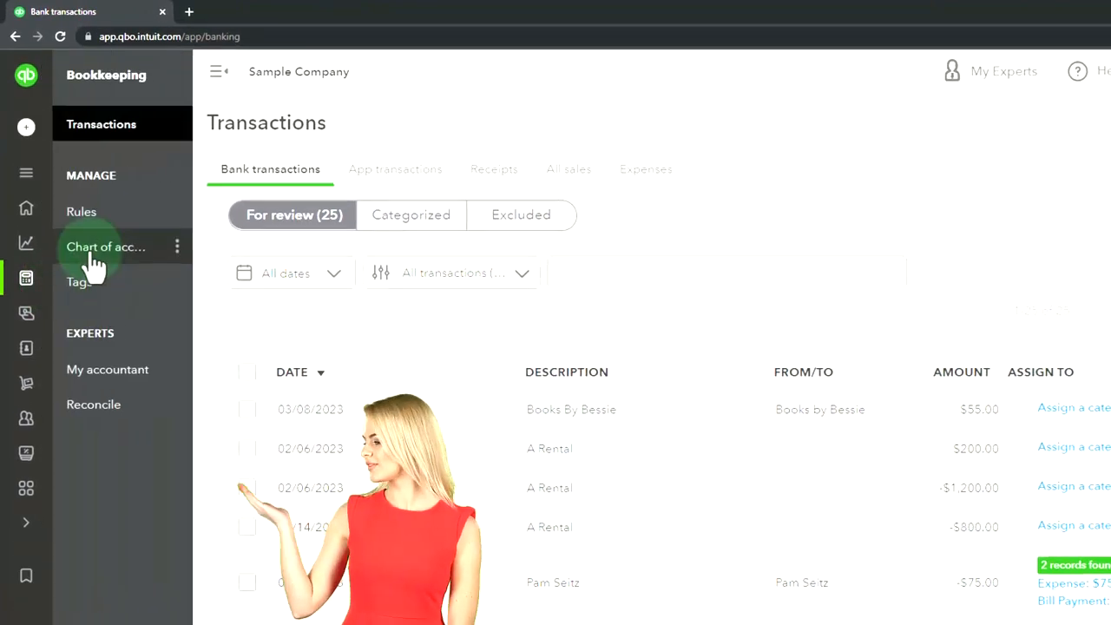
{"action": "left_click", "coordinate": [106, 247]}
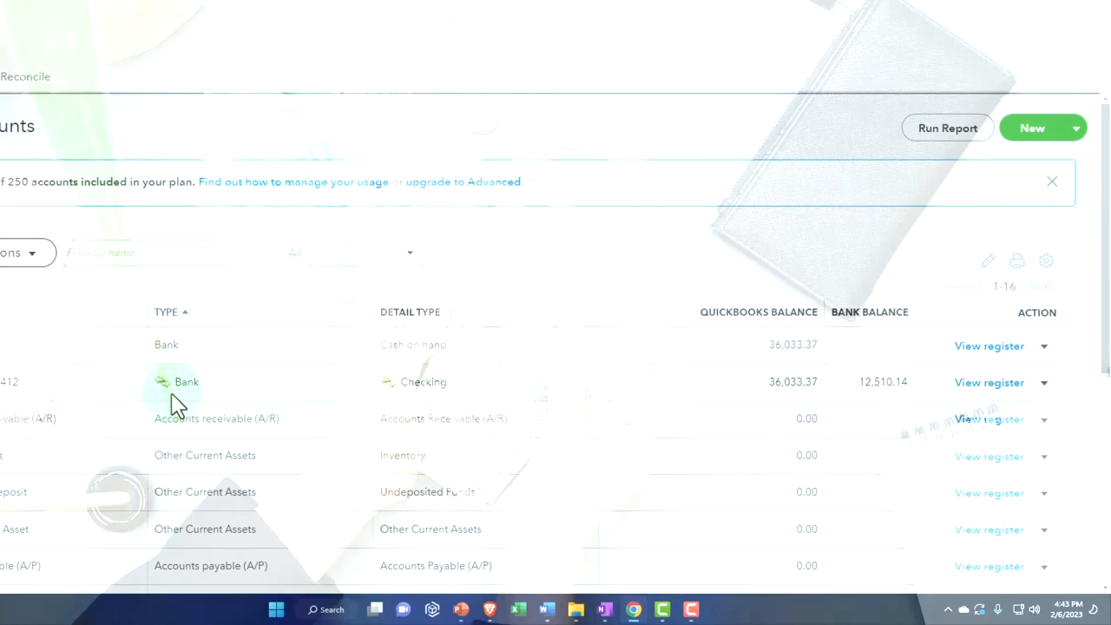
{"action": "mouse_move", "coordinate": [396, 408]}
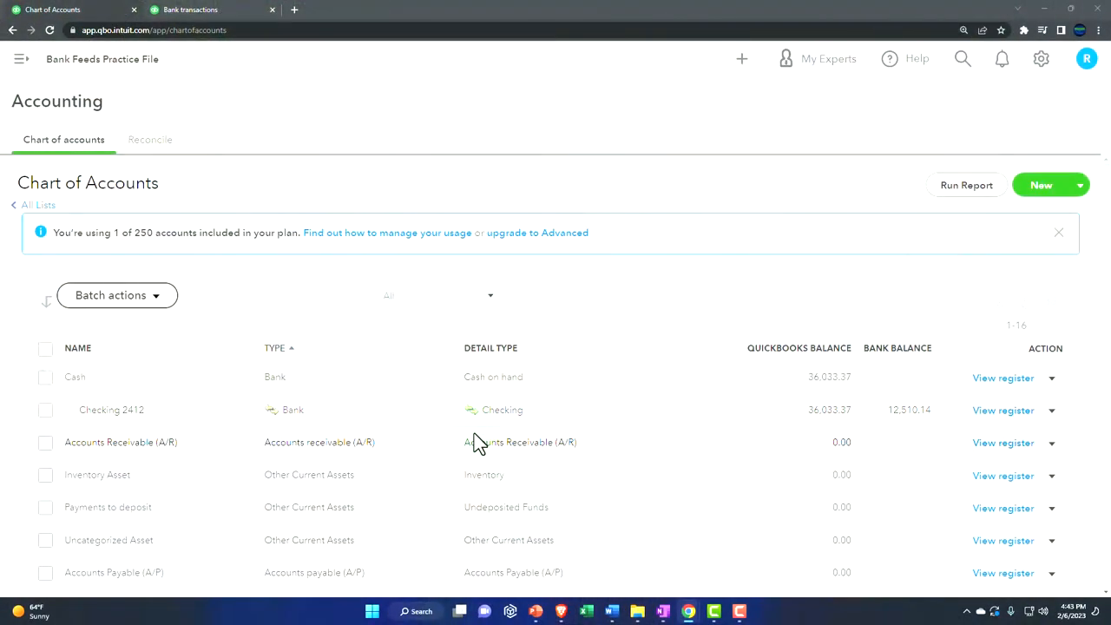
{"action": "left_click", "coordinate": [1004, 410]}
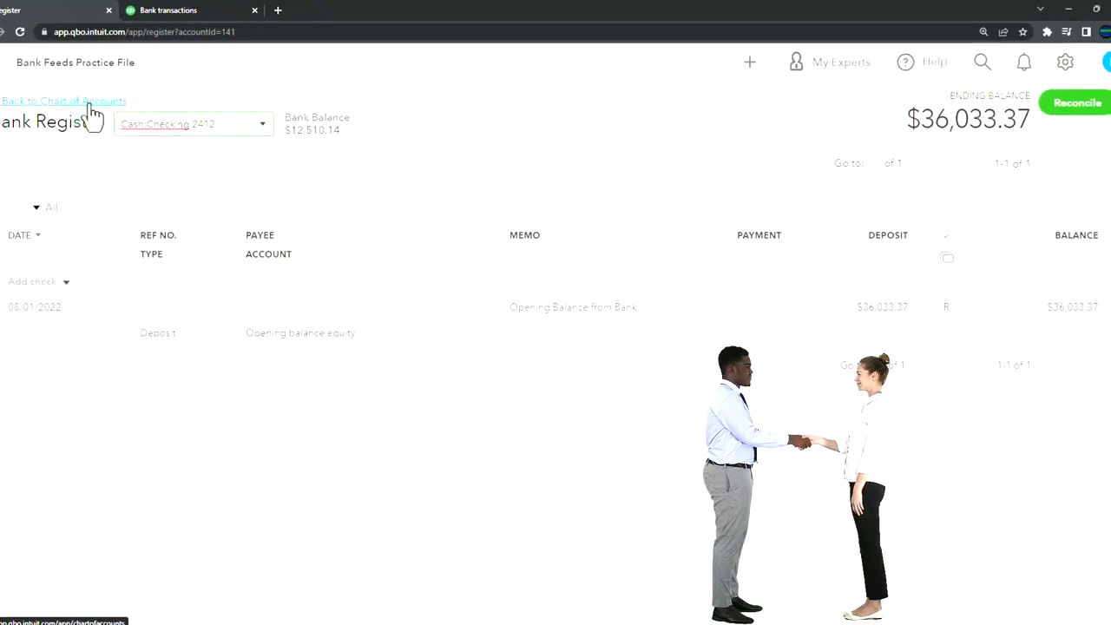
{"action": "left_click", "coordinate": [62, 101]}
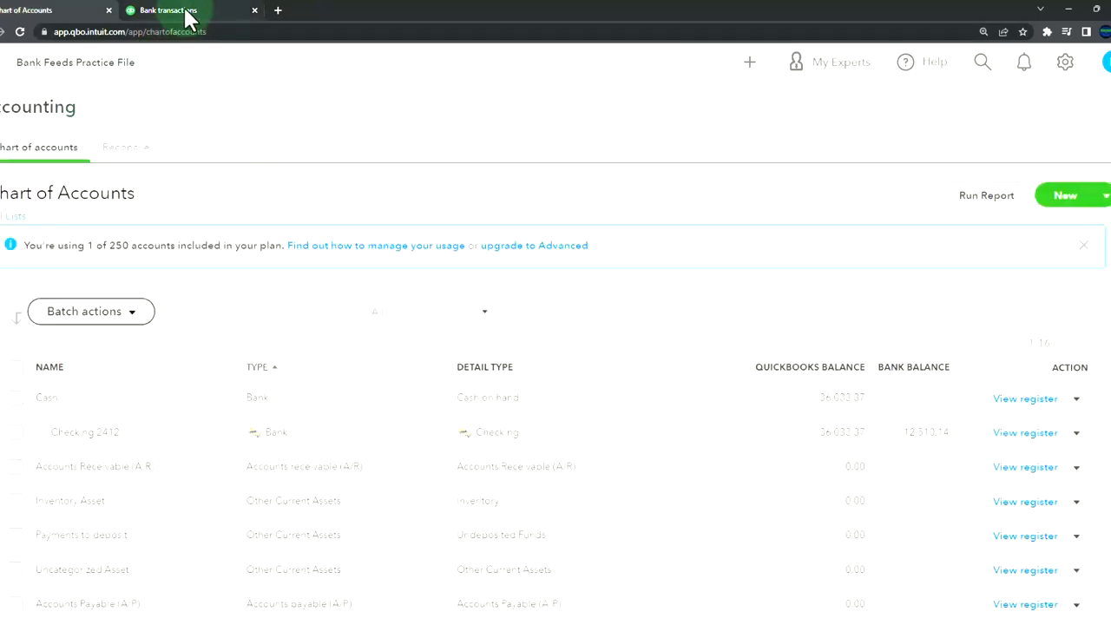
Step: Review the Categorized and Excluded lists on the Bank transactions page, both empty
{"action": "left_click", "coordinate": [189, 10]}
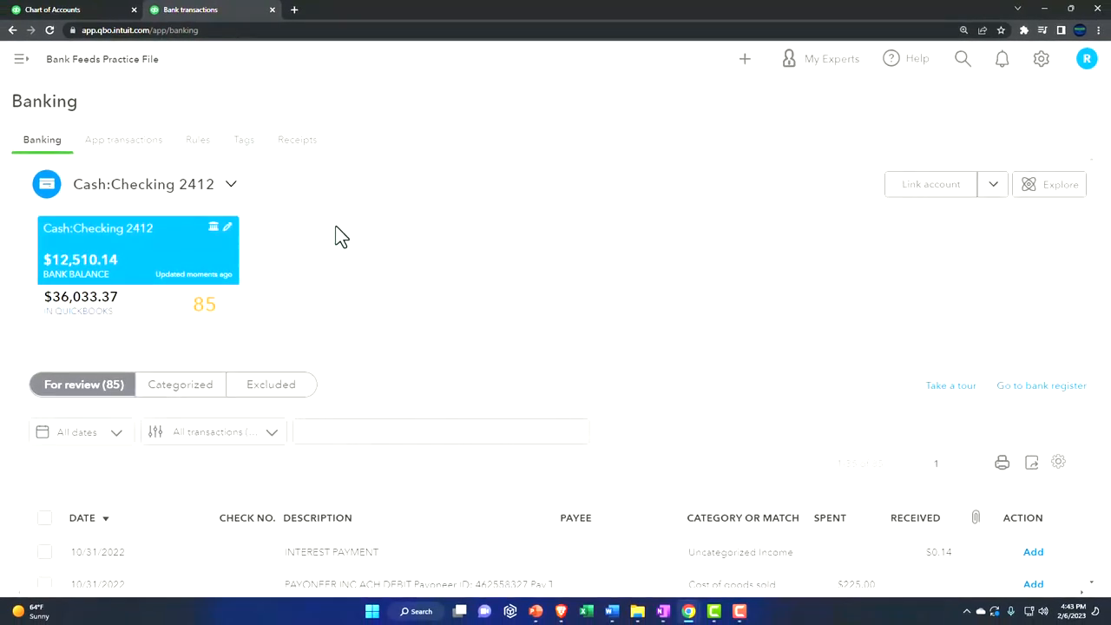
{"action": "scroll", "scroll_direction": "down", "scroll_amount": 3}
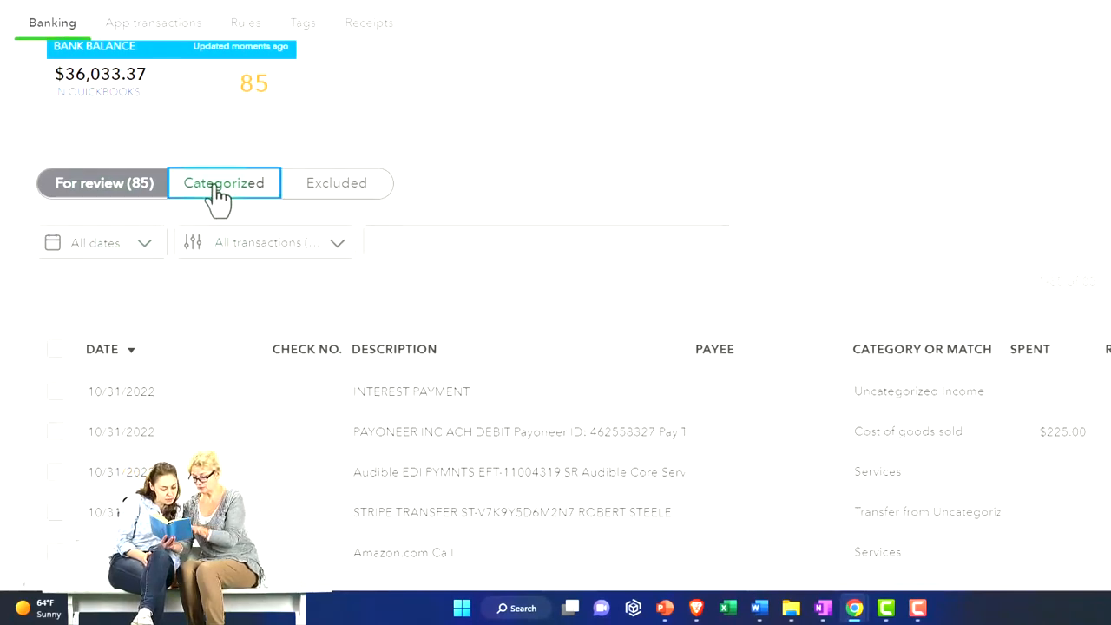
{"action": "left_click", "coordinate": [222, 182]}
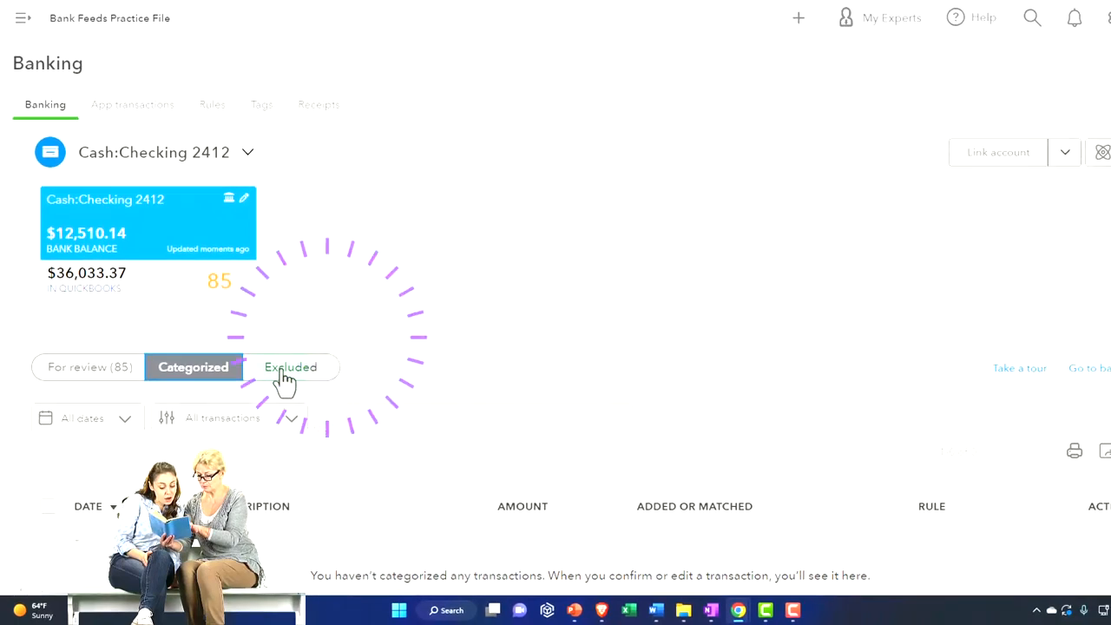
{"action": "left_click", "coordinate": [91, 366]}
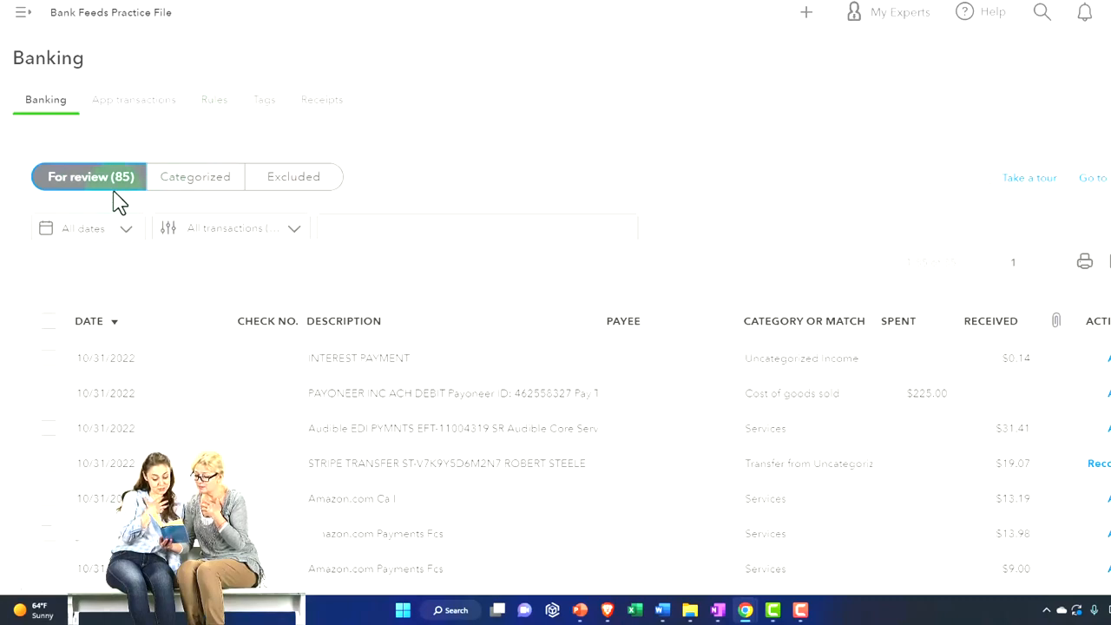
{"action": "scroll", "scroll_direction": "down", "scroll_amount": 3}
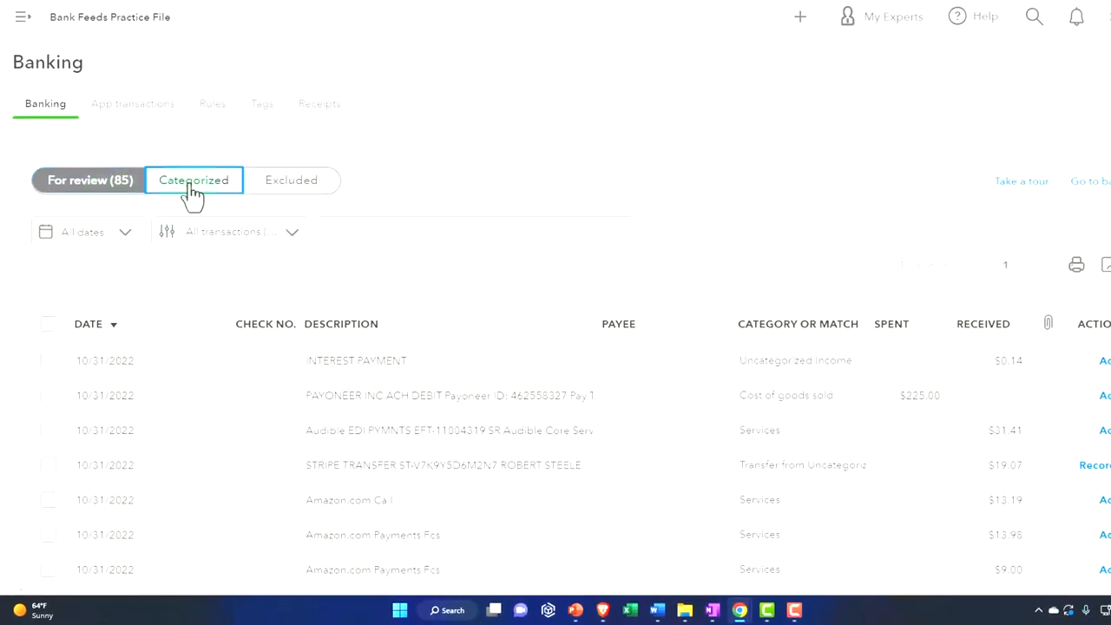
Step: Return to the 85 For review transactions for Checking 2412 and scroll through them
{"action": "left_click", "coordinate": [195, 179]}
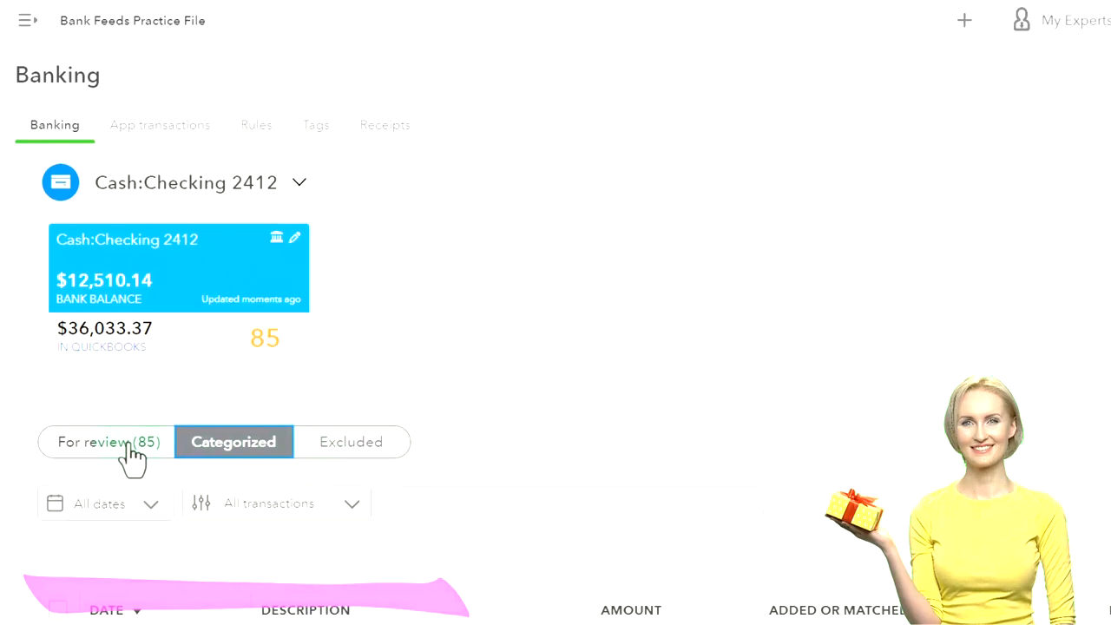
{"action": "left_click", "coordinate": [107, 442]}
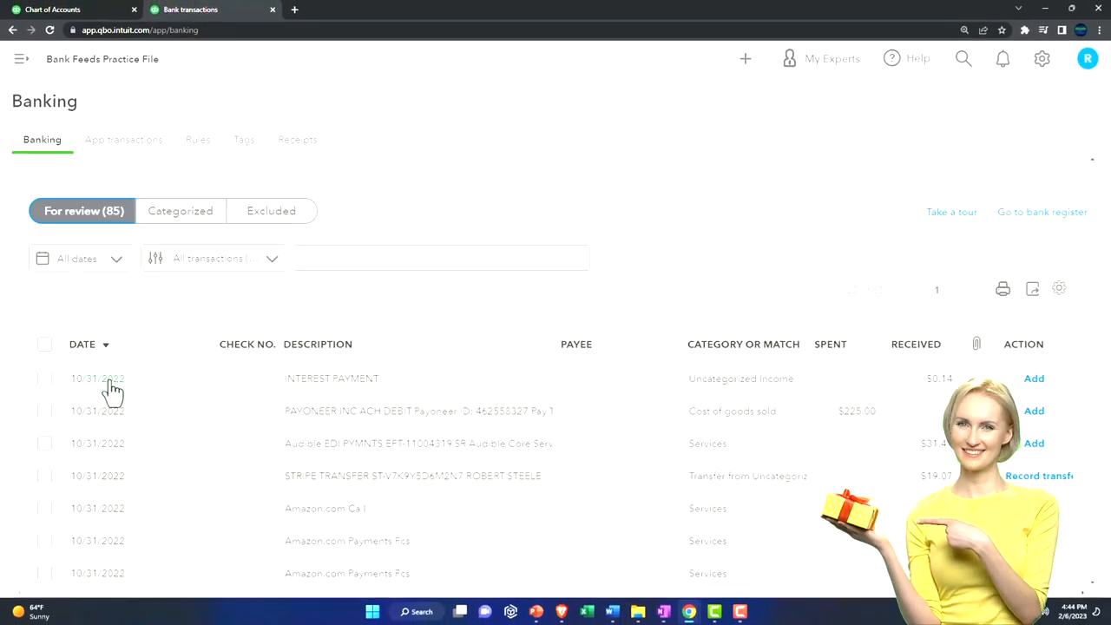
{"action": "scroll", "scroll_direction": "down", "scroll_amount": 3}
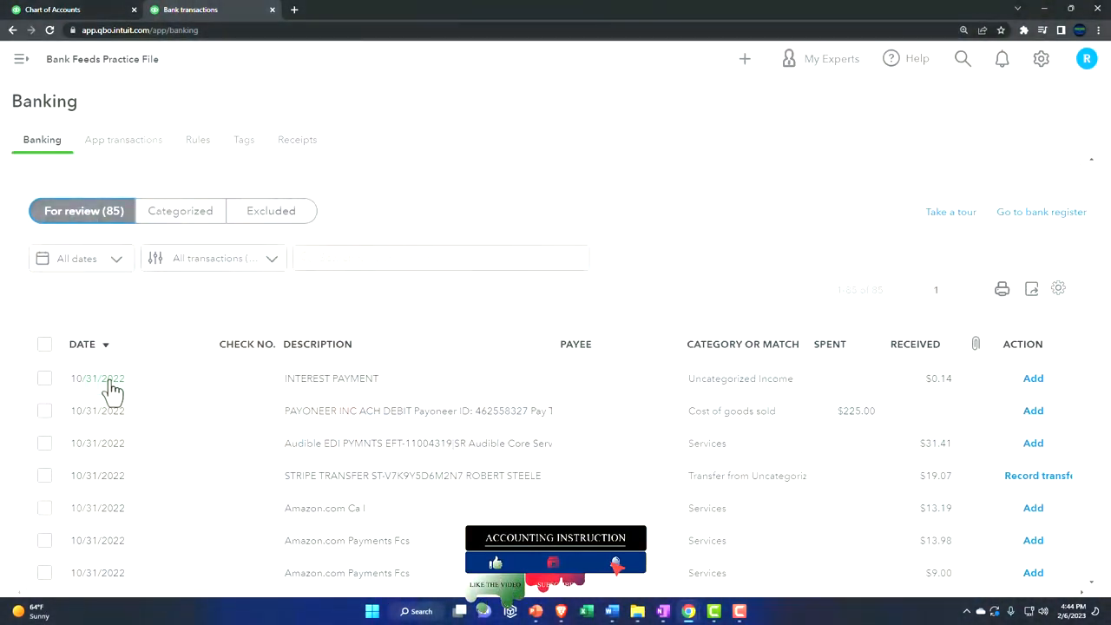
{"action": "scroll", "scroll_direction": "down", "scroll_amount": 3}
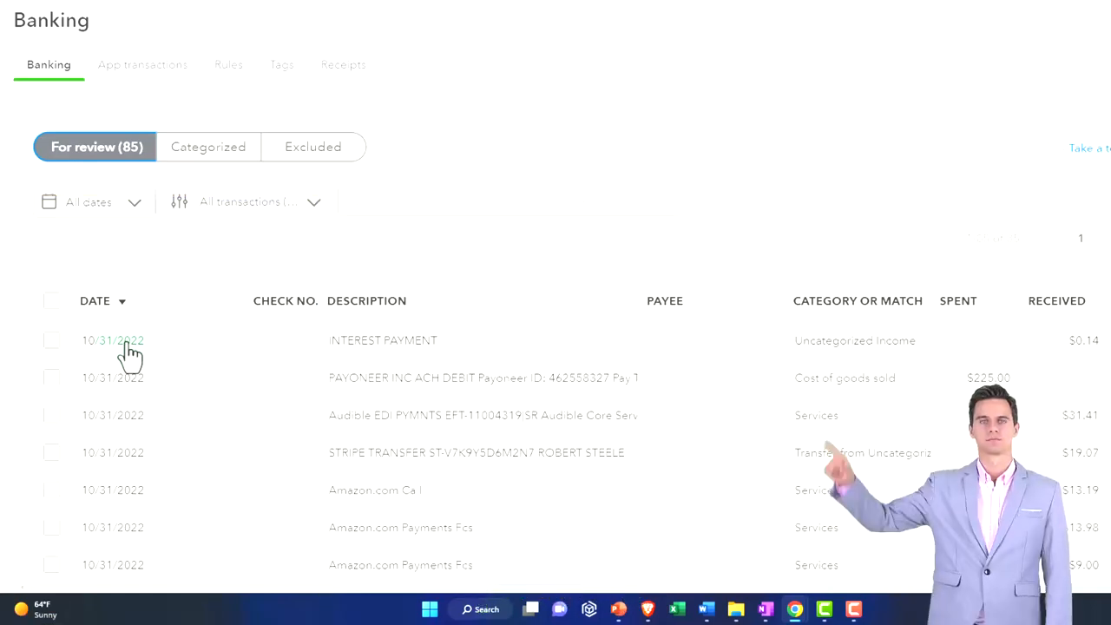
{"action": "scroll", "scroll_direction": "down", "scroll_amount": 3}
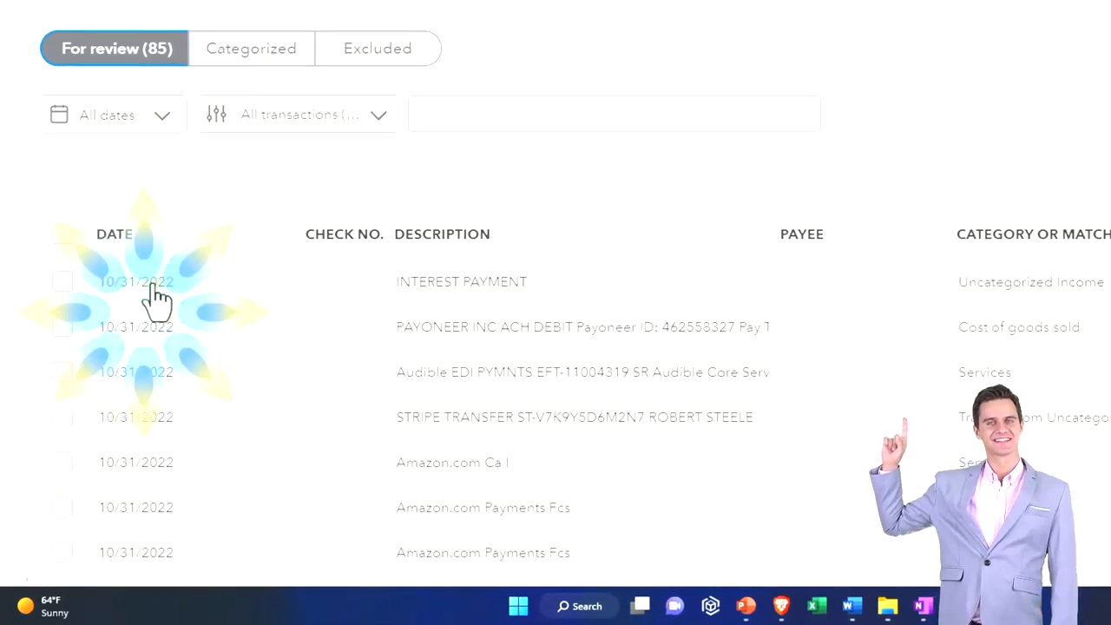
{"action": "left_click", "coordinate": [115, 233]}
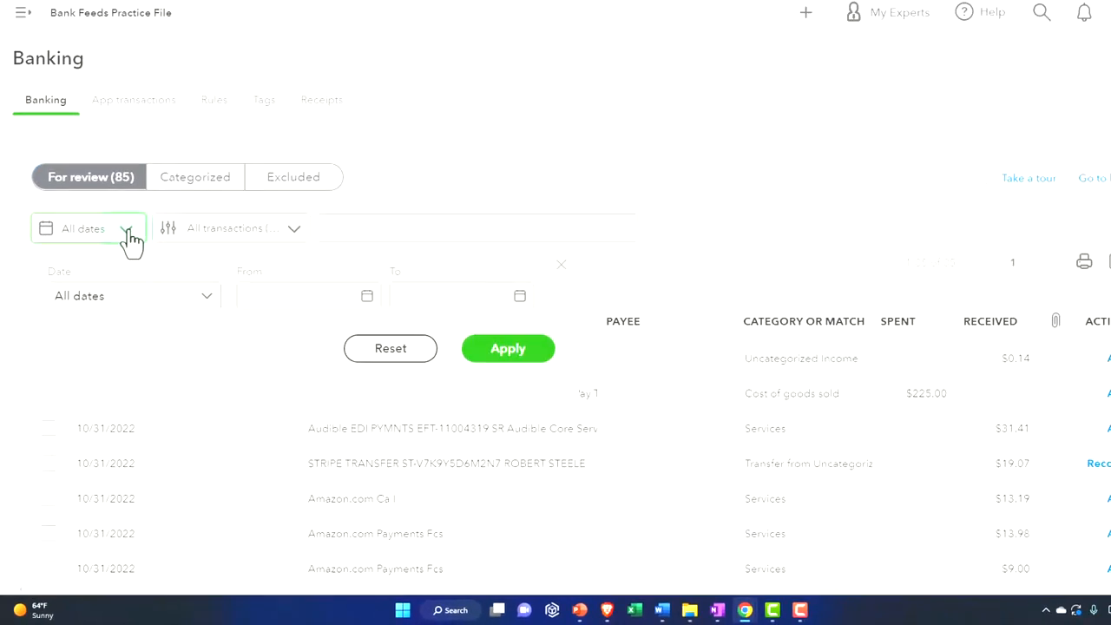
{"action": "left_click", "coordinate": [135, 295]}
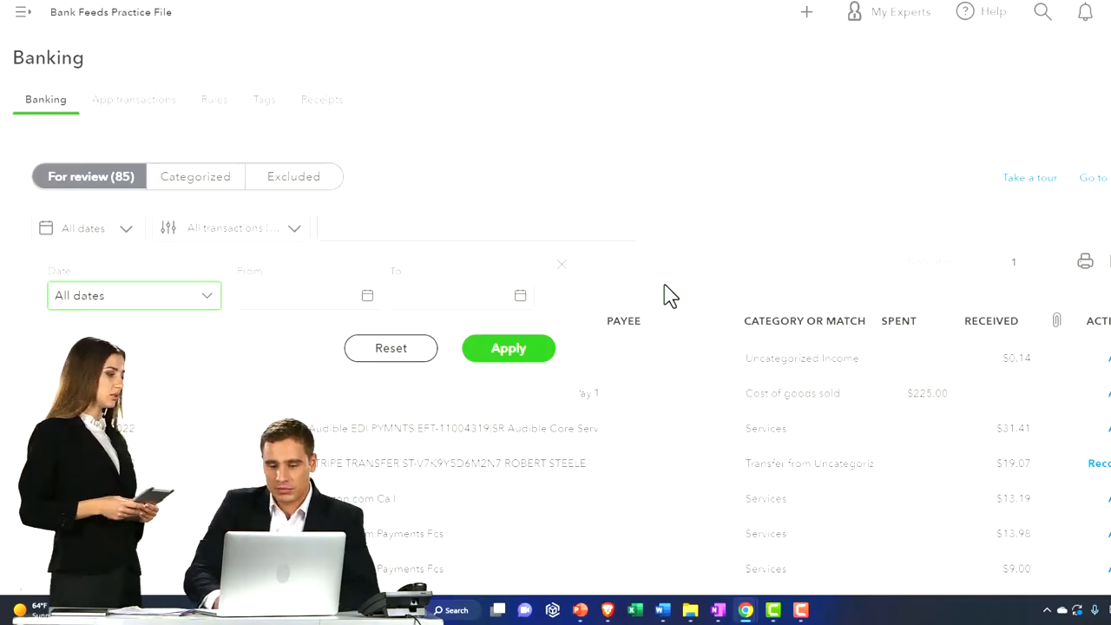
{"action": "scroll", "scroll_direction": "down", "scroll_amount": 3}
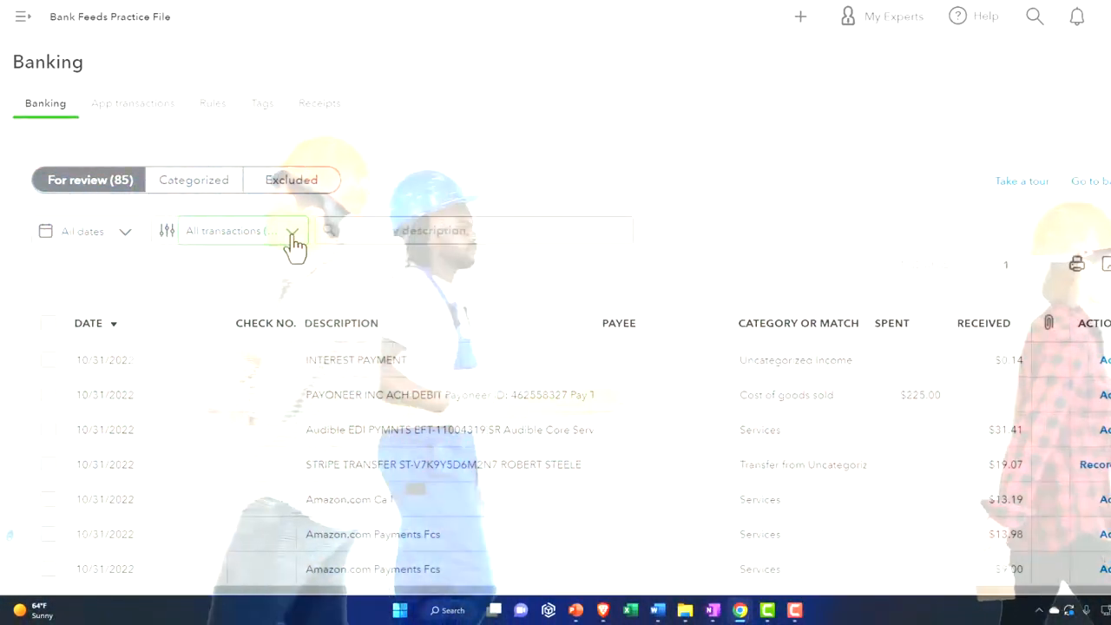
Step: Show the All transactions (85) filter with Recognized, Matched and Transferred choices
{"action": "left_click", "coordinate": [293, 231]}
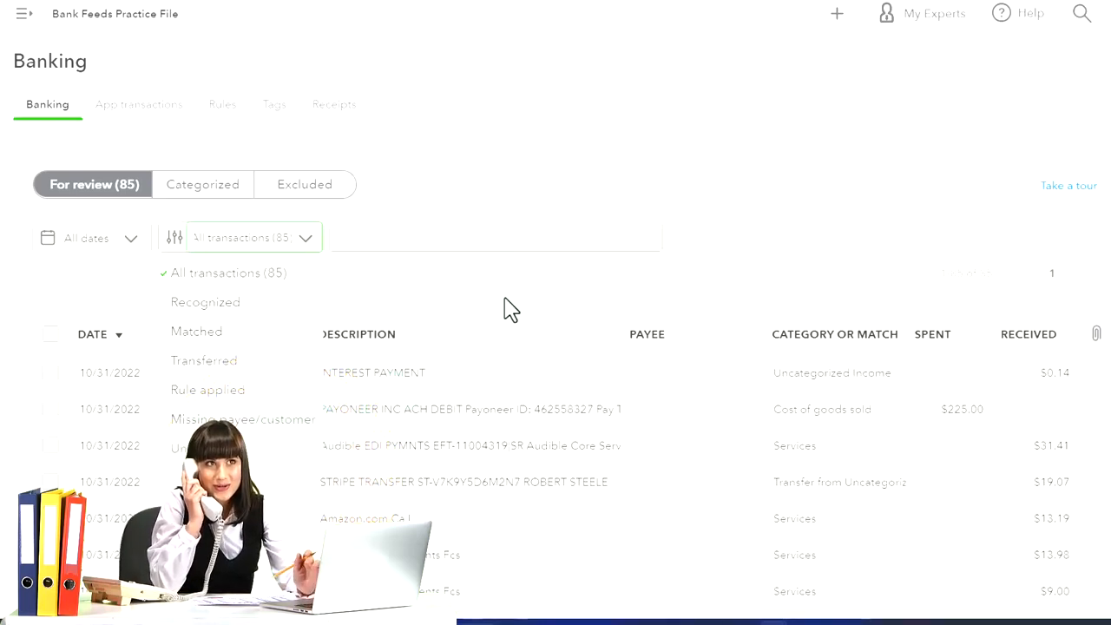
Step: View the Checking 2412 bank register, then go back to the Chart of Accounts
{"action": "left_click", "coordinate": [495, 236]}
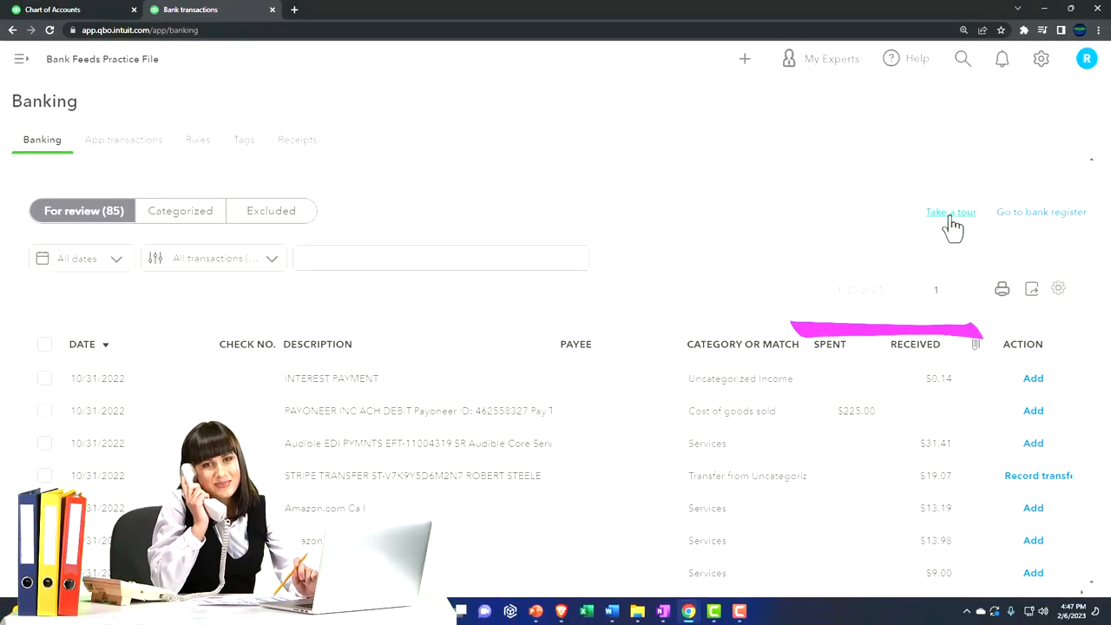
{"action": "mouse_move", "coordinate": [1028, 225]}
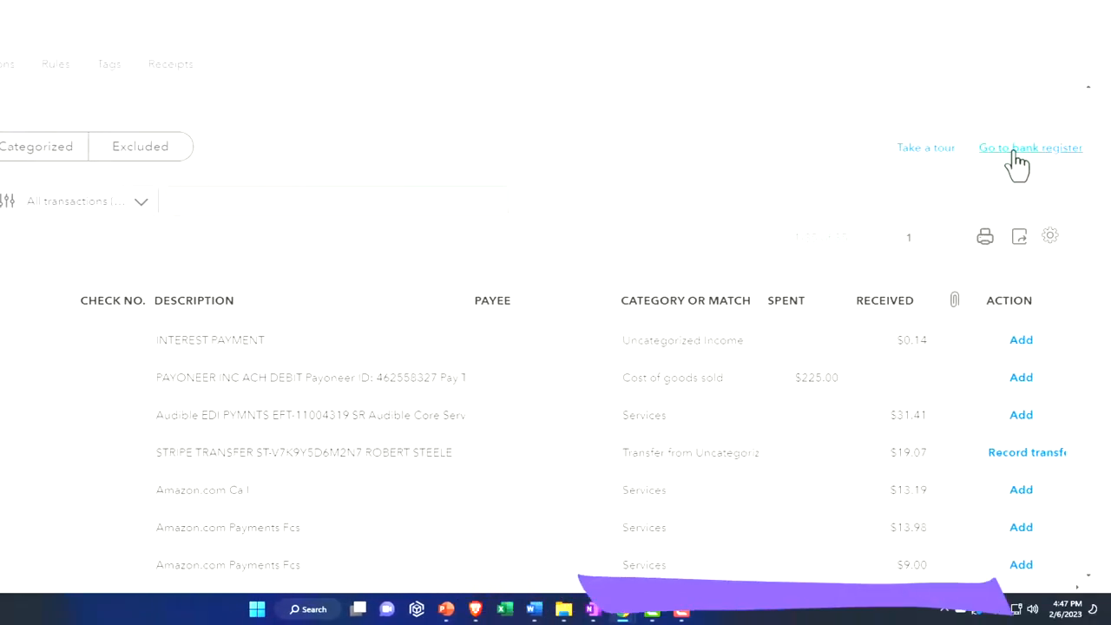
{"action": "left_click", "coordinate": [1031, 148]}
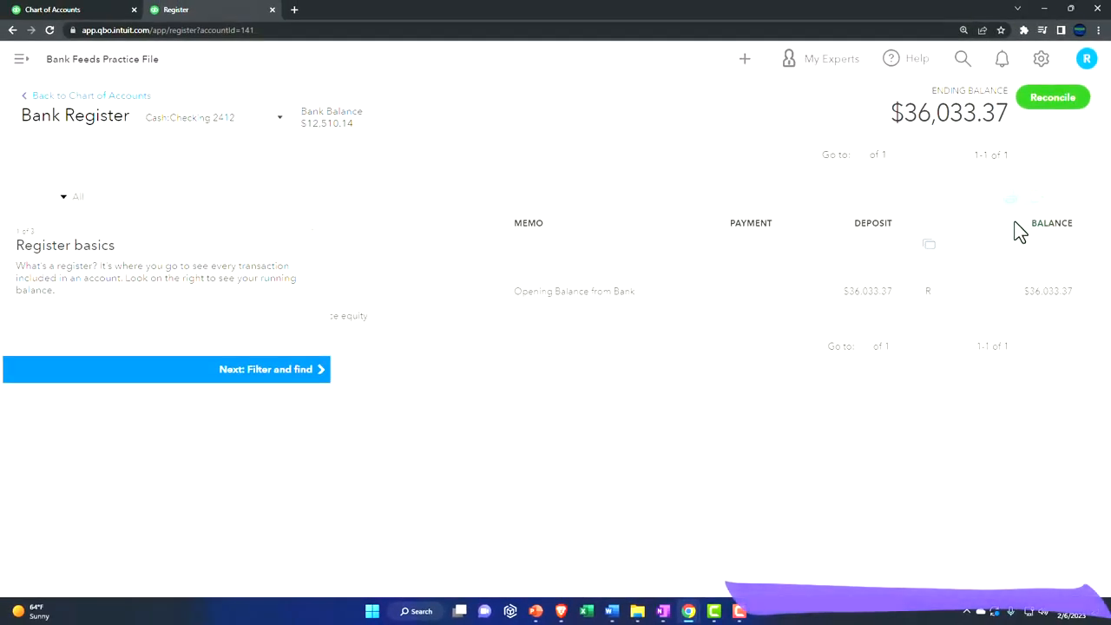
{"action": "mouse_move", "coordinate": [316, 242]}
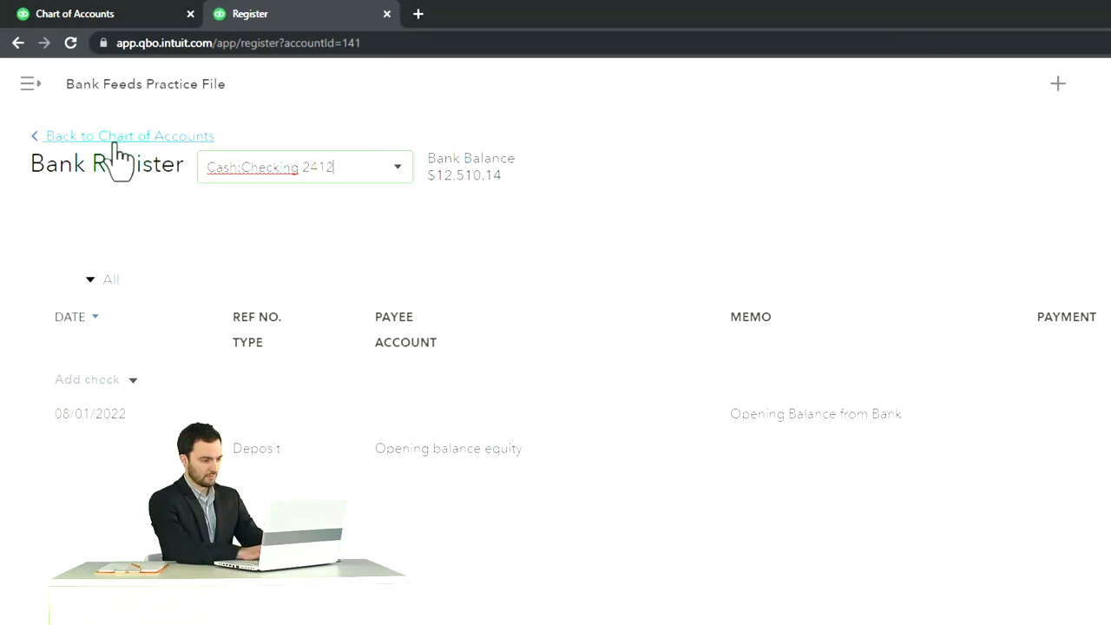
{"action": "left_click", "coordinate": [129, 135]}
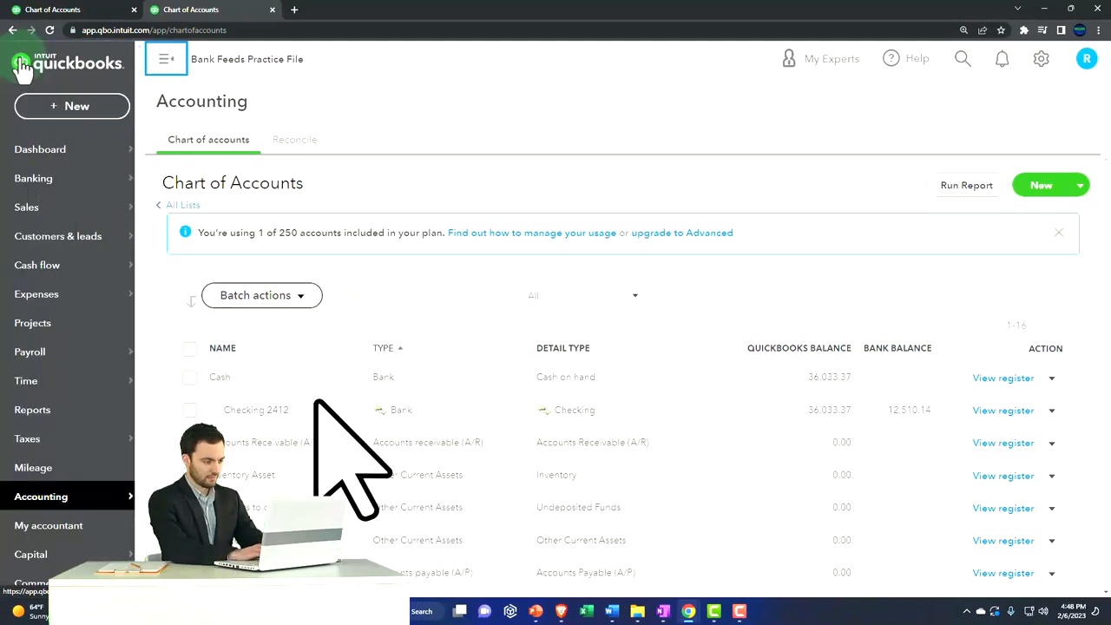
Step: Return to the Banking page's Checking 2412 review list of 85 transactions
{"action": "left_click", "coordinate": [33, 177]}
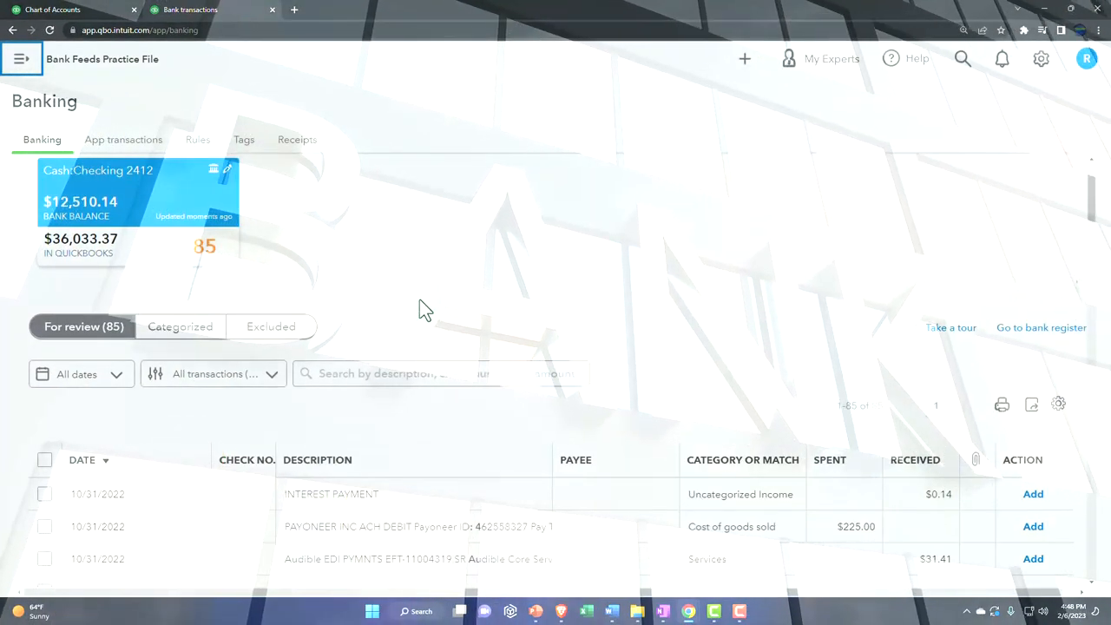
{"action": "scroll", "scroll_direction": "down", "scroll_amount": 3}
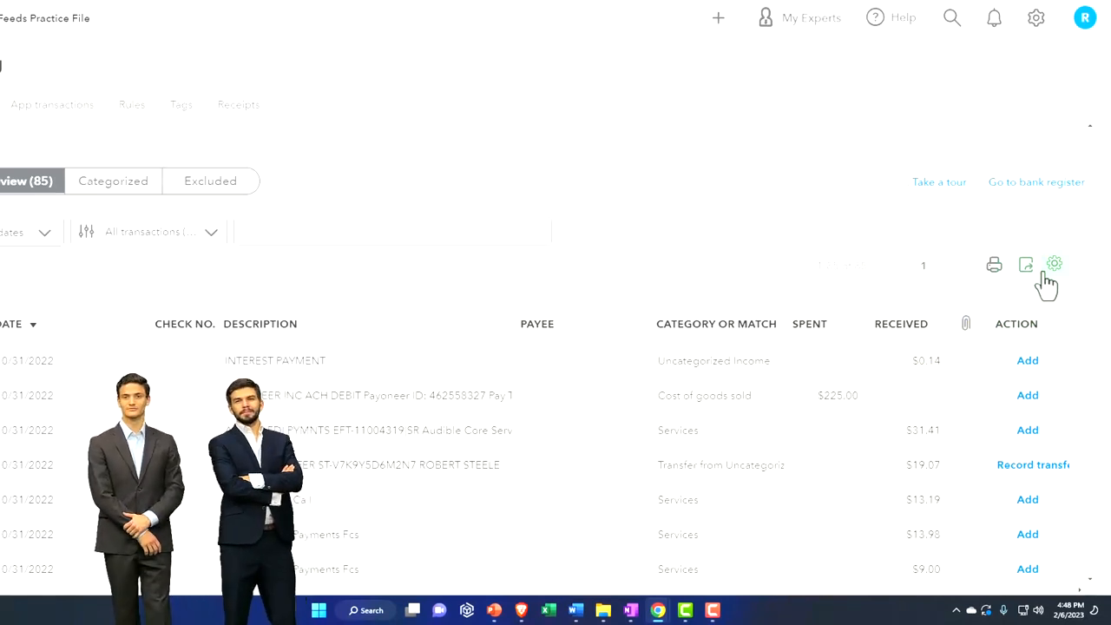
Step: Hide the Check No. column in the table settings while keeping Payee shown
{"action": "left_click", "coordinate": [1053, 264]}
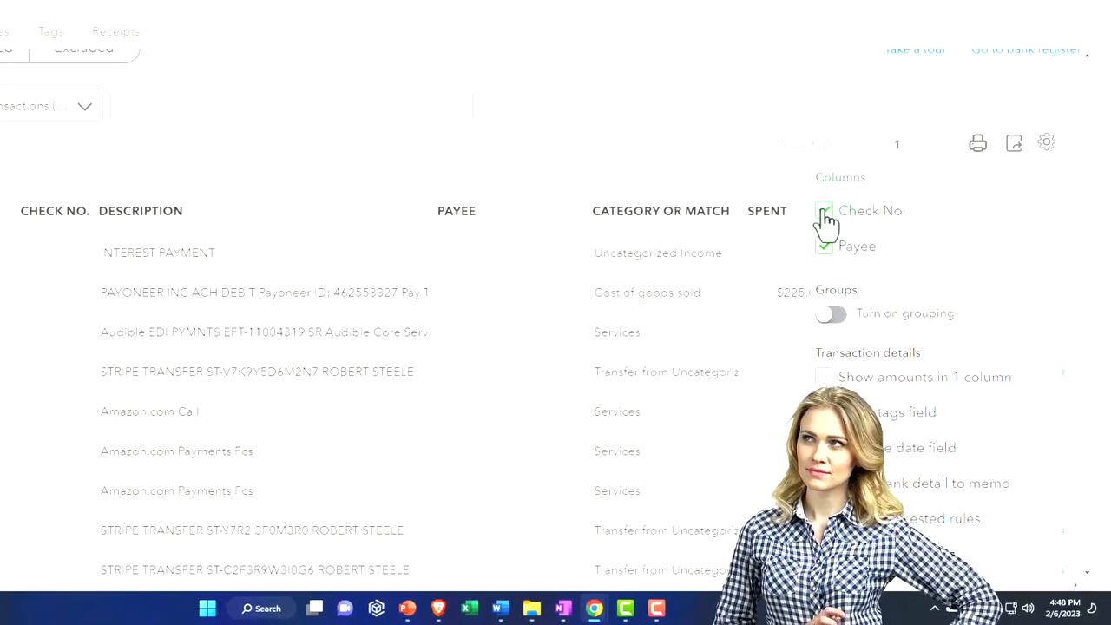
{"action": "left_click", "coordinate": [822, 210]}
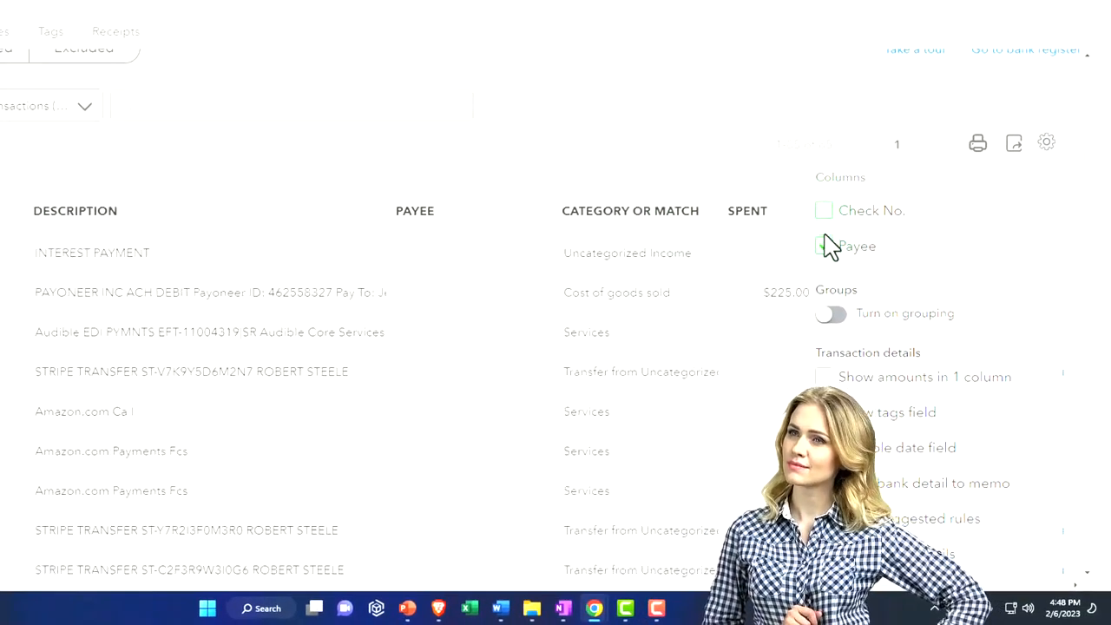
{"action": "left_click", "coordinate": [823, 247]}
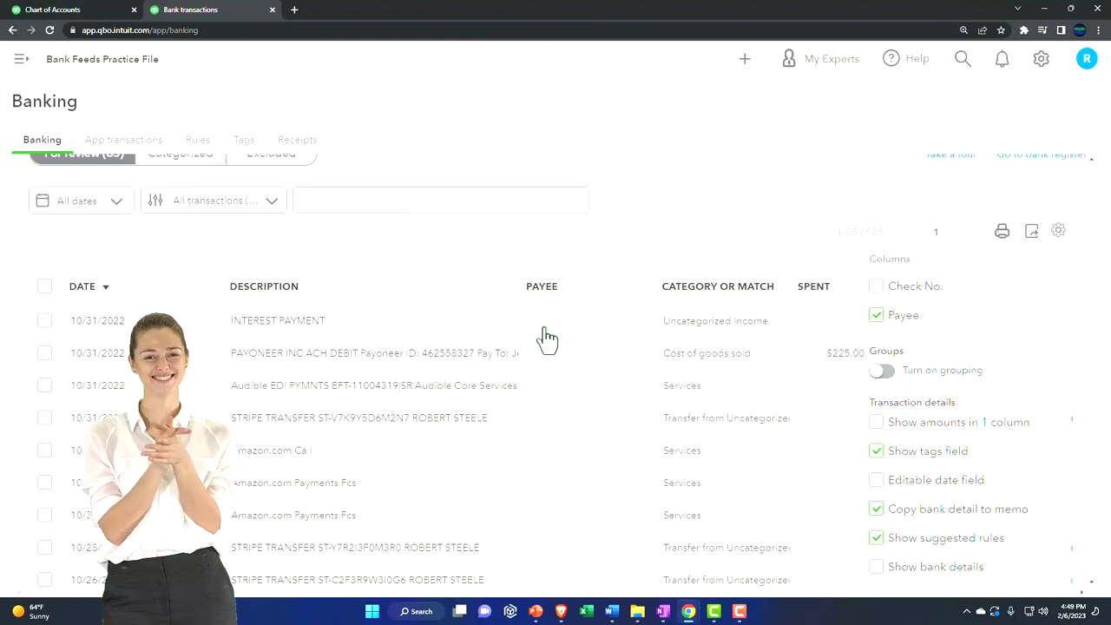
{"action": "mouse_move", "coordinate": [715, 375]}
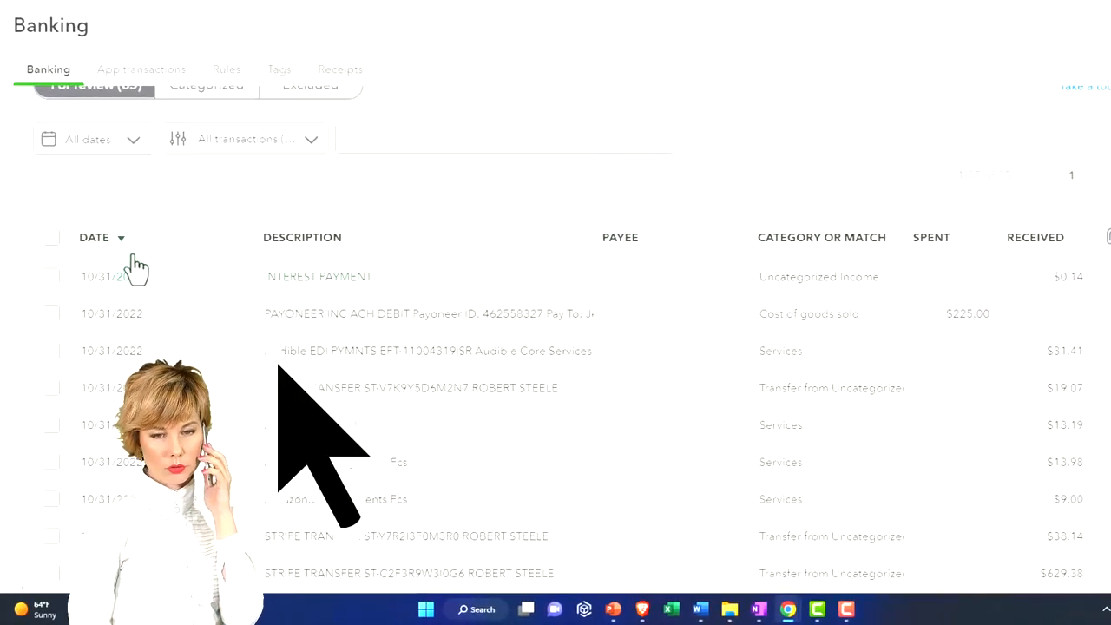
{"action": "left_click", "coordinate": [94, 237]}
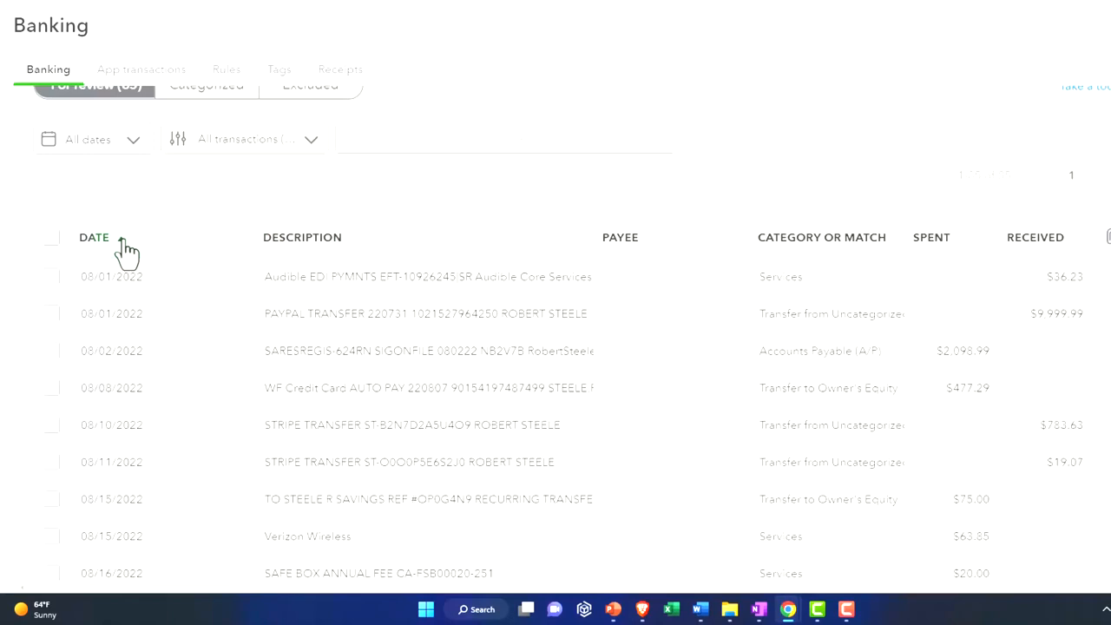
{"action": "left_click", "coordinate": [93, 236]}
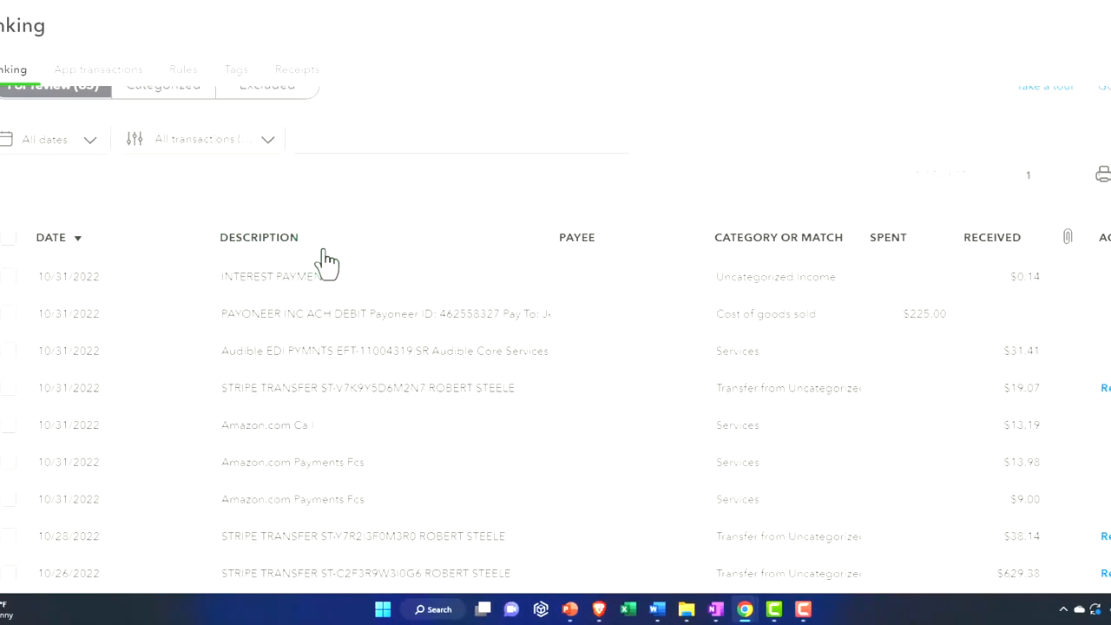
{"action": "left_click", "coordinate": [259, 236]}
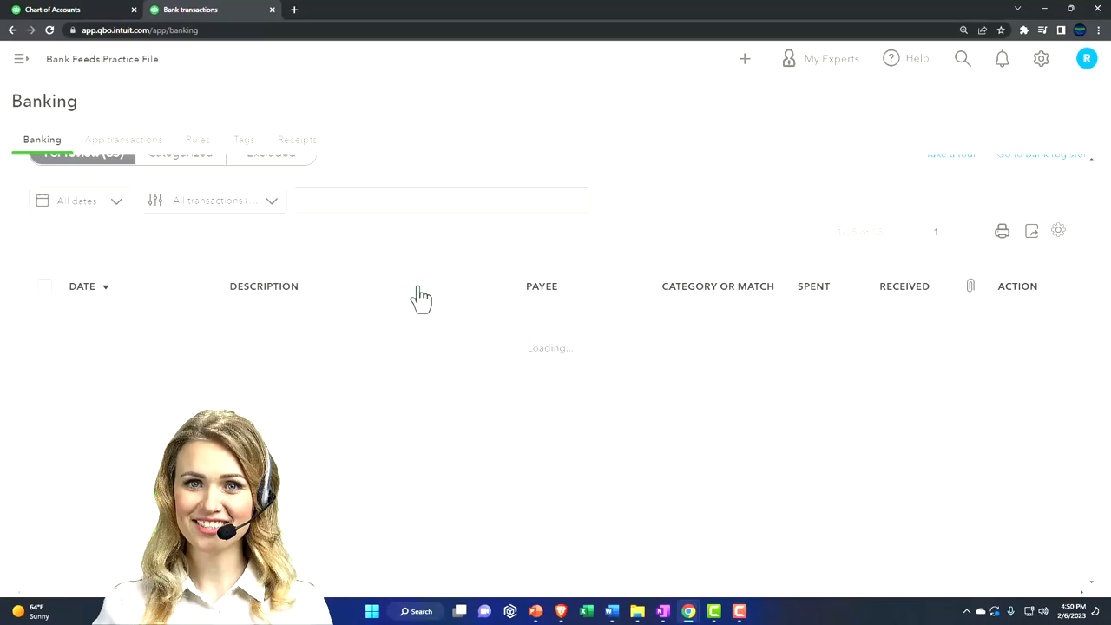
Step: Turn on grouping so the review list shows an October 2022 group of 30
{"action": "left_click", "coordinate": [1059, 231]}
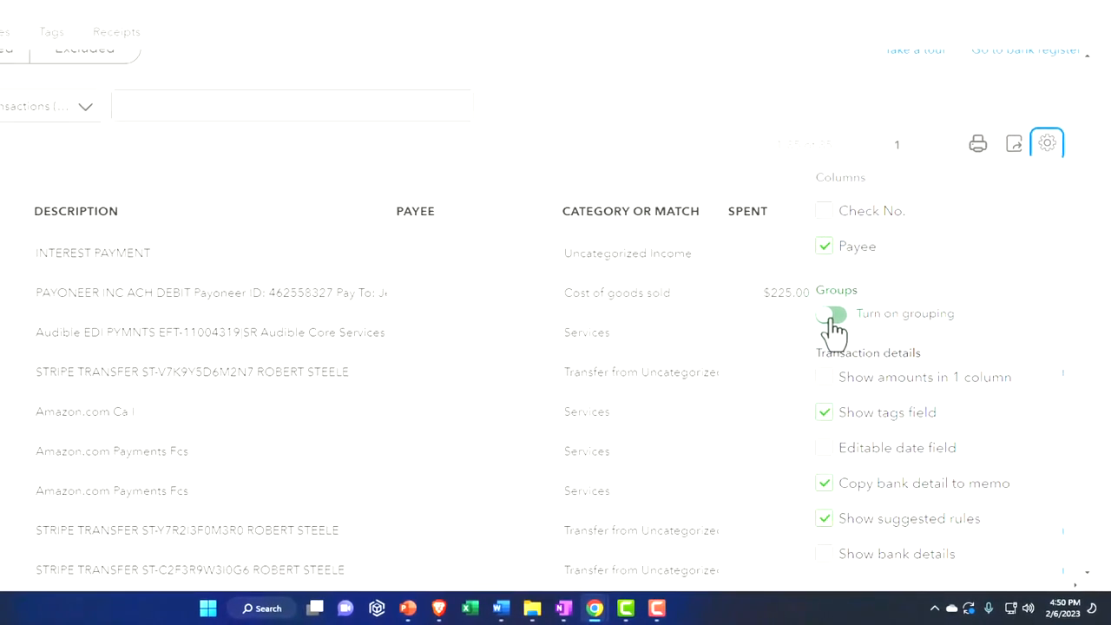
{"action": "left_click", "coordinate": [832, 312]}
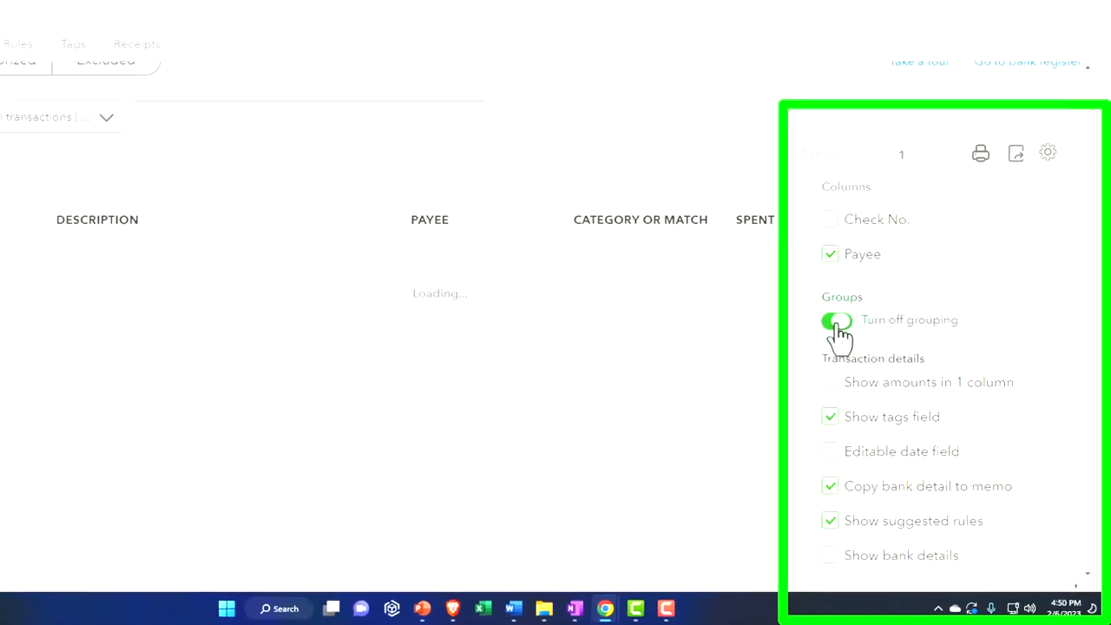
{"action": "left_click", "coordinate": [836, 321]}
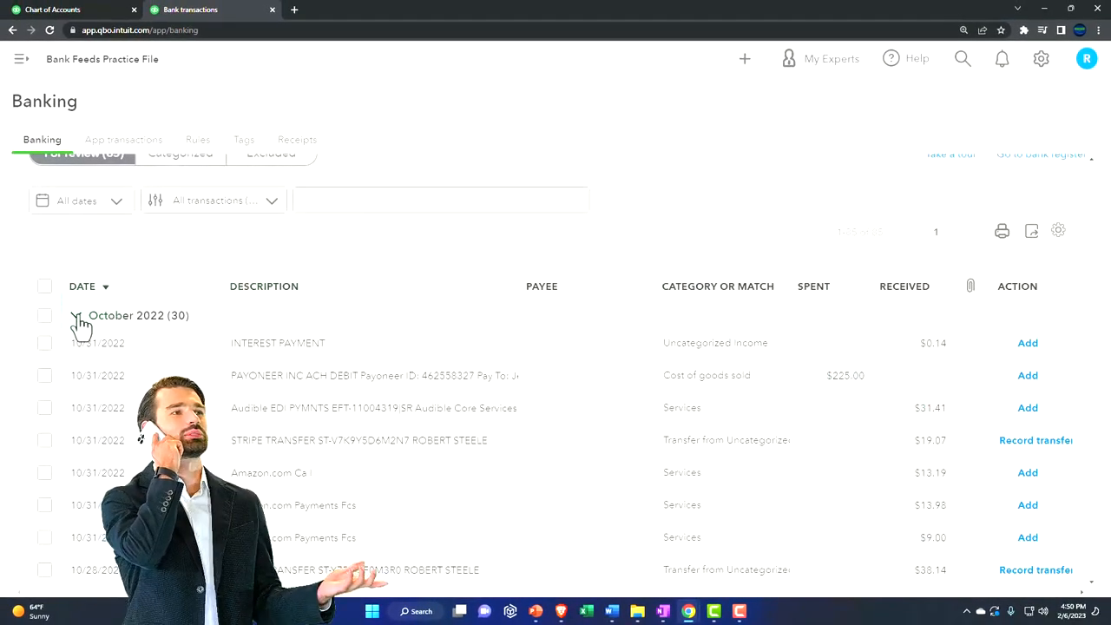
{"action": "left_click", "coordinate": [78, 316]}
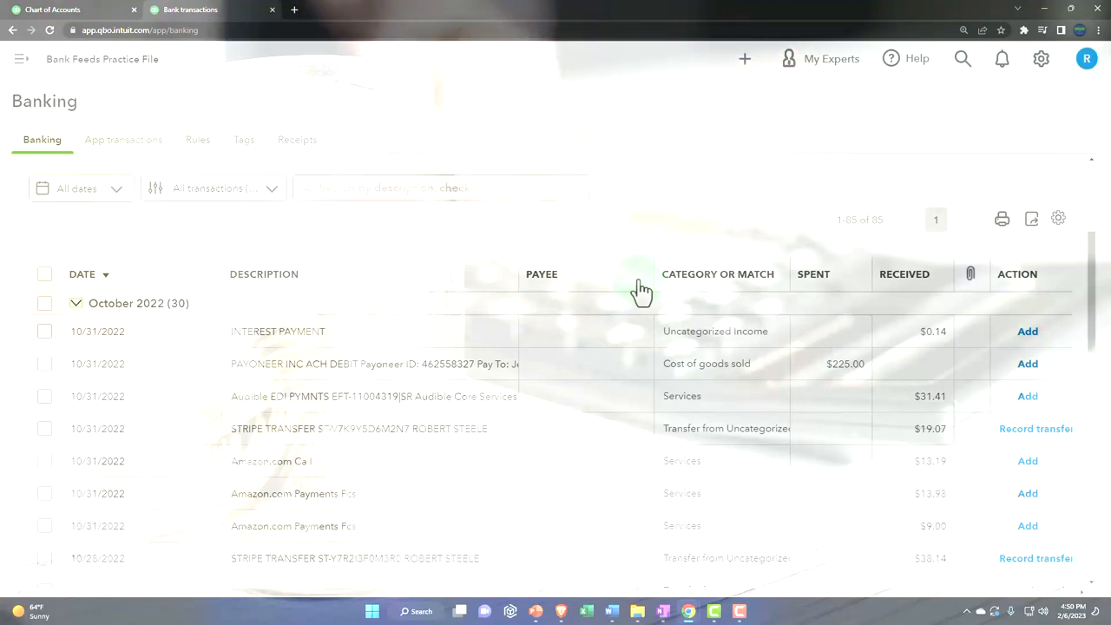
{"action": "mouse_move", "coordinate": [313, 287]}
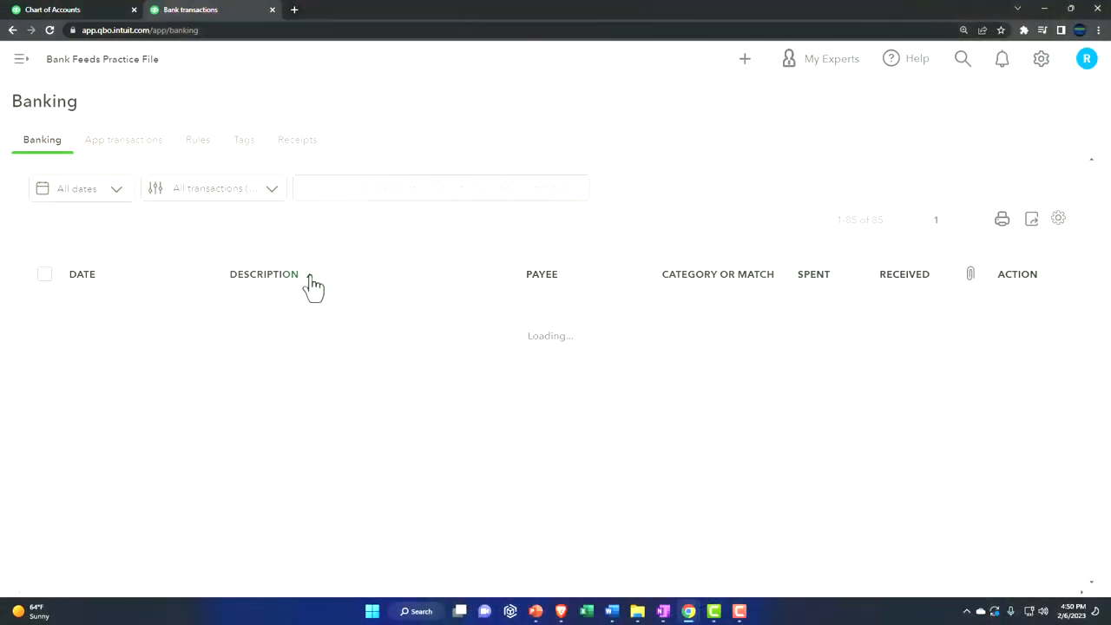
Step: Sort by Description and expand the five-item Amazon.com Payments Fcs group
{"action": "left_click", "coordinate": [264, 274]}
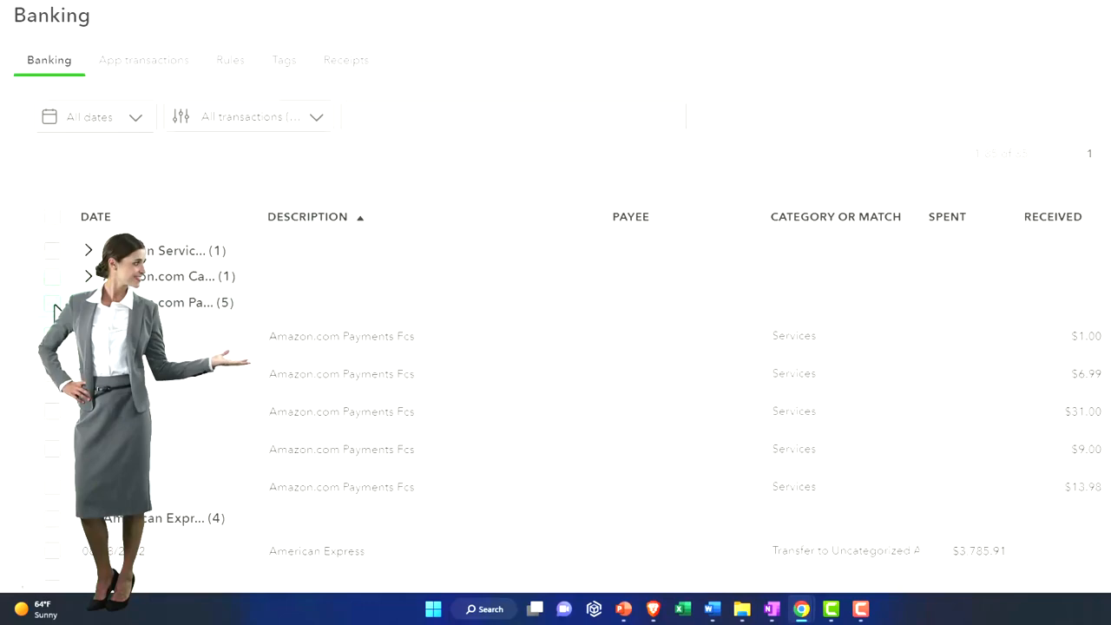
{"action": "left_click", "coordinate": [48, 284]}
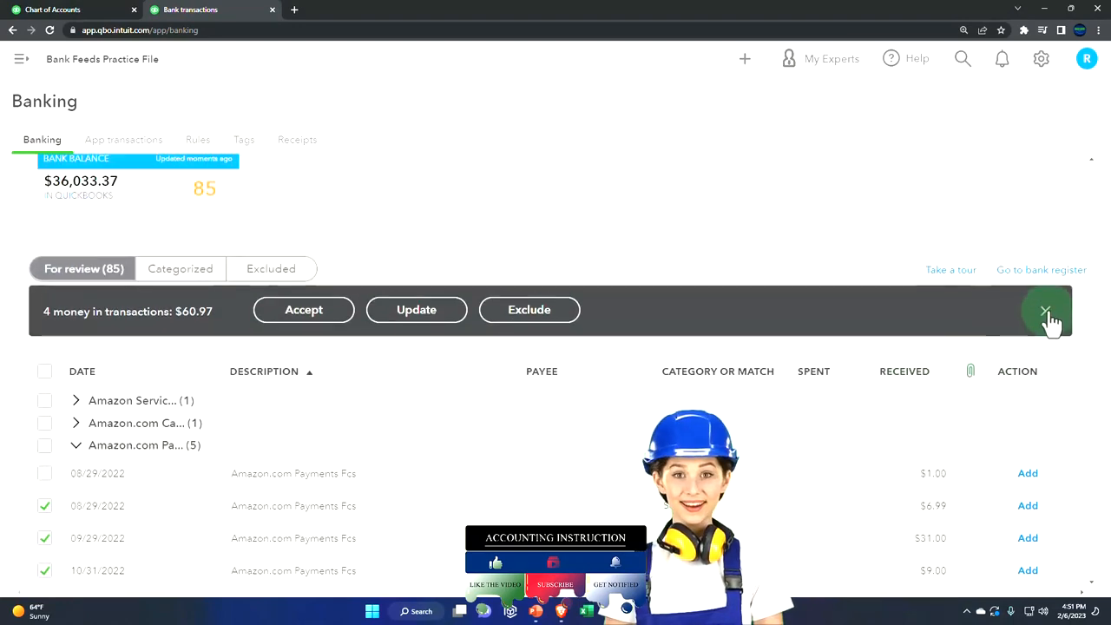
Step: Clear the selected transactions and switch grouping off for a flat description-sorted list
{"action": "left_click", "coordinate": [1045, 311]}
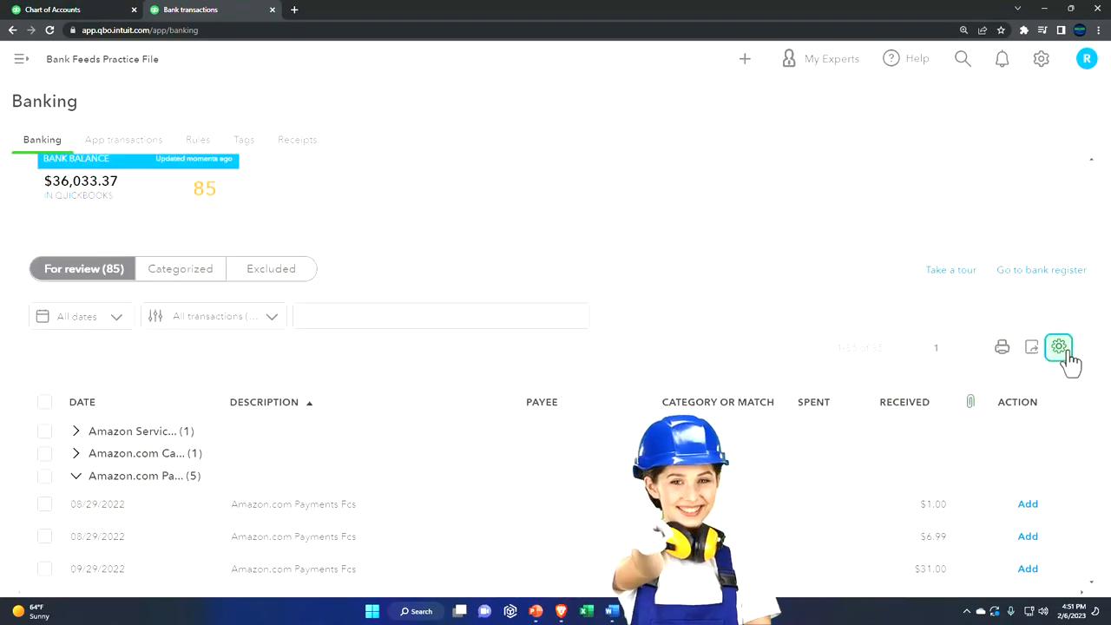
{"action": "left_click", "coordinate": [1059, 348]}
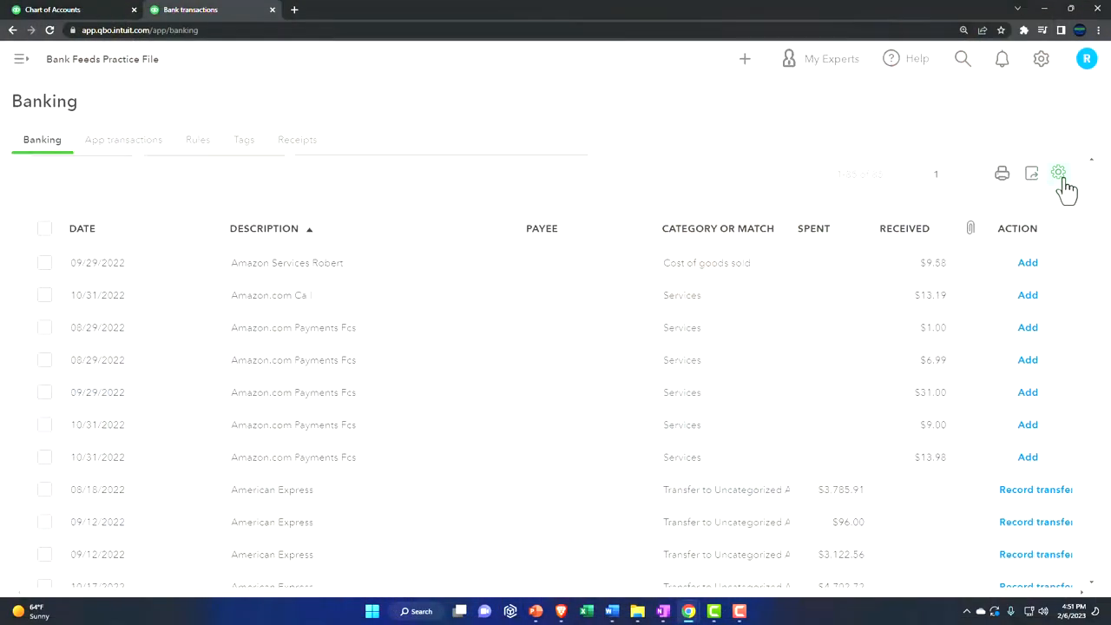
Step: Show amounts in one column via table settings and expand the Amazon Services Robert transaction
{"action": "left_click", "coordinate": [1059, 174]}
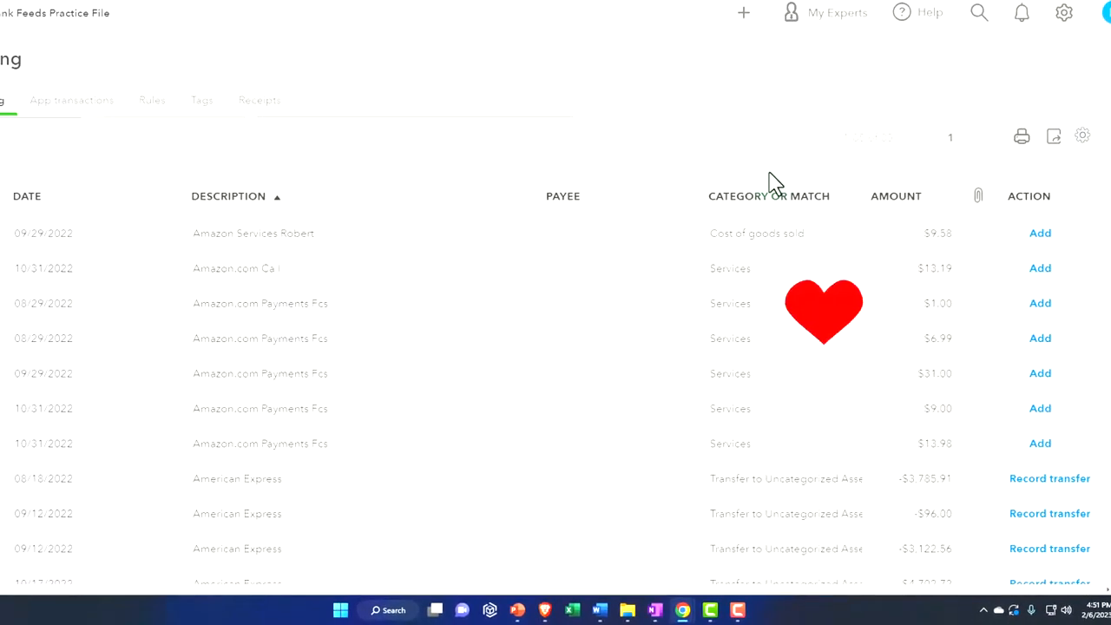
{"action": "scroll", "scroll_direction": "down", "scroll_amount": 3}
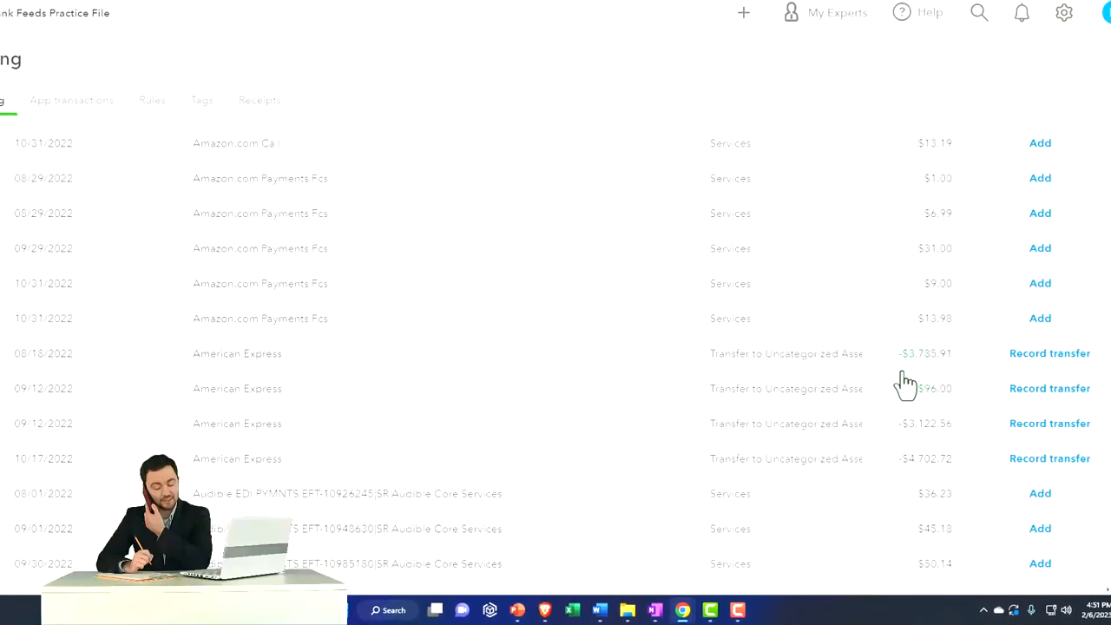
{"action": "scroll", "scroll_direction": "down", "scroll_amount": 3}
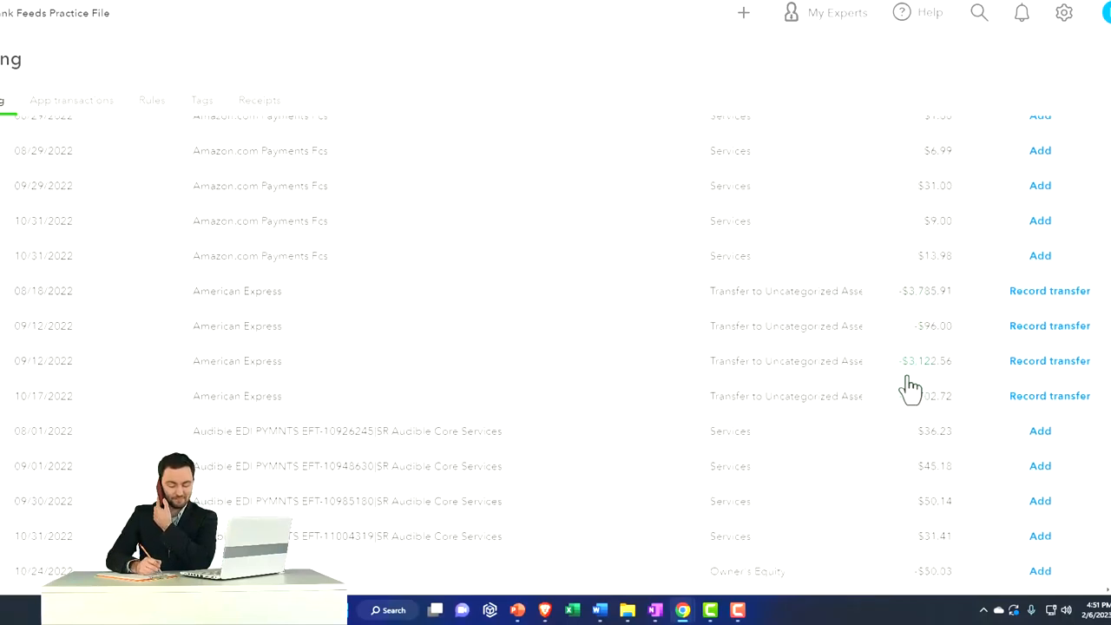
{"action": "scroll", "scroll_direction": "down", "scroll_amount": 3}
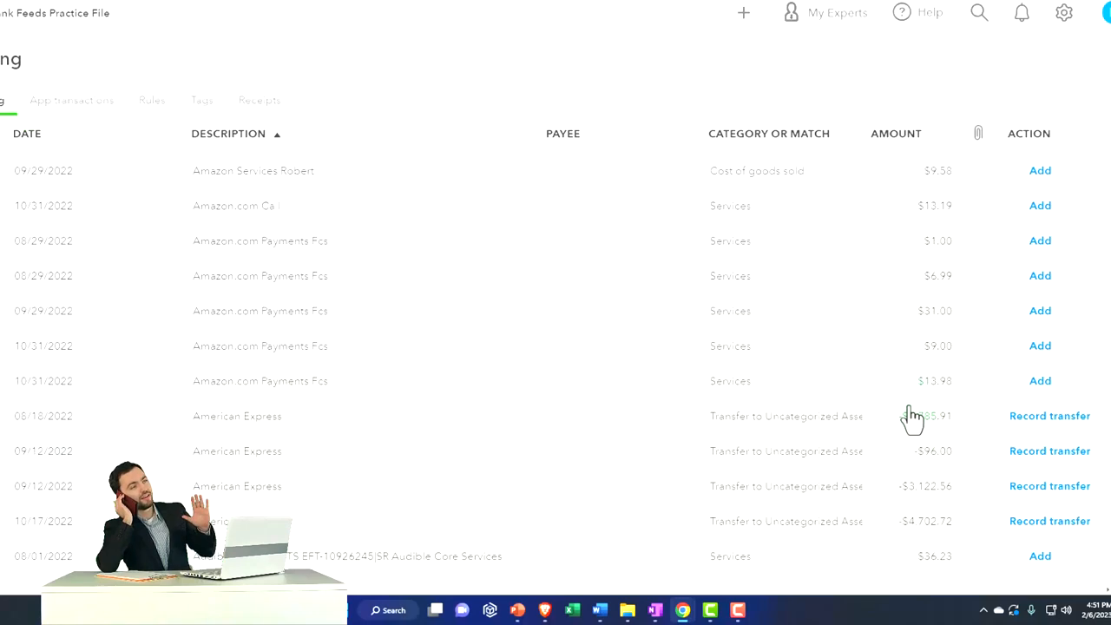
{"action": "left_click", "coordinate": [1054, 325]}
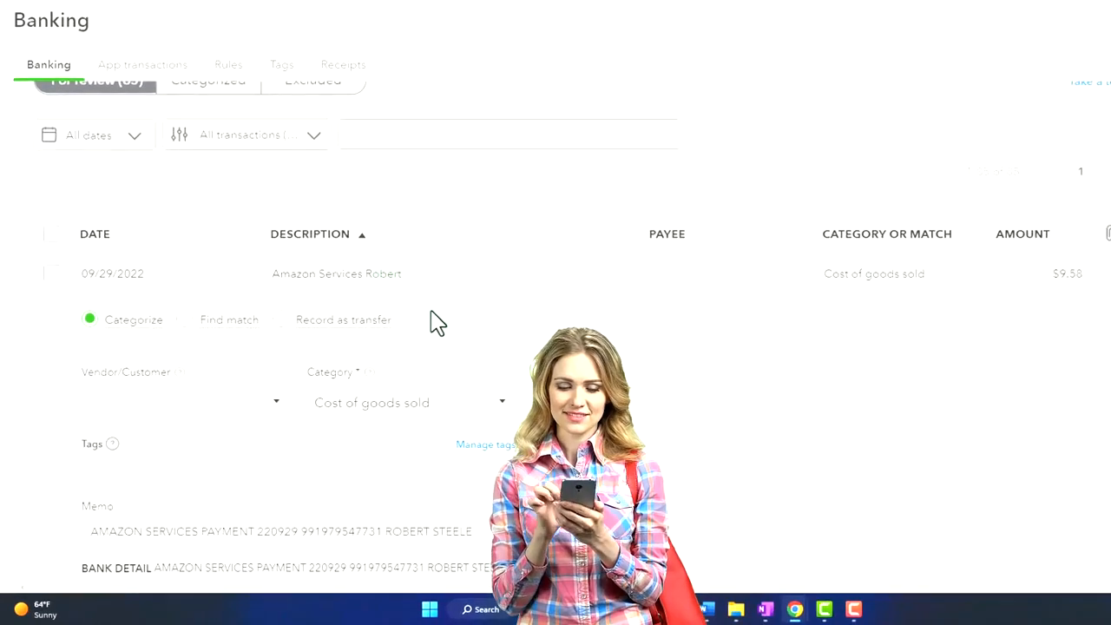
{"action": "scroll", "scroll_direction": "down", "scroll_amount": 3}
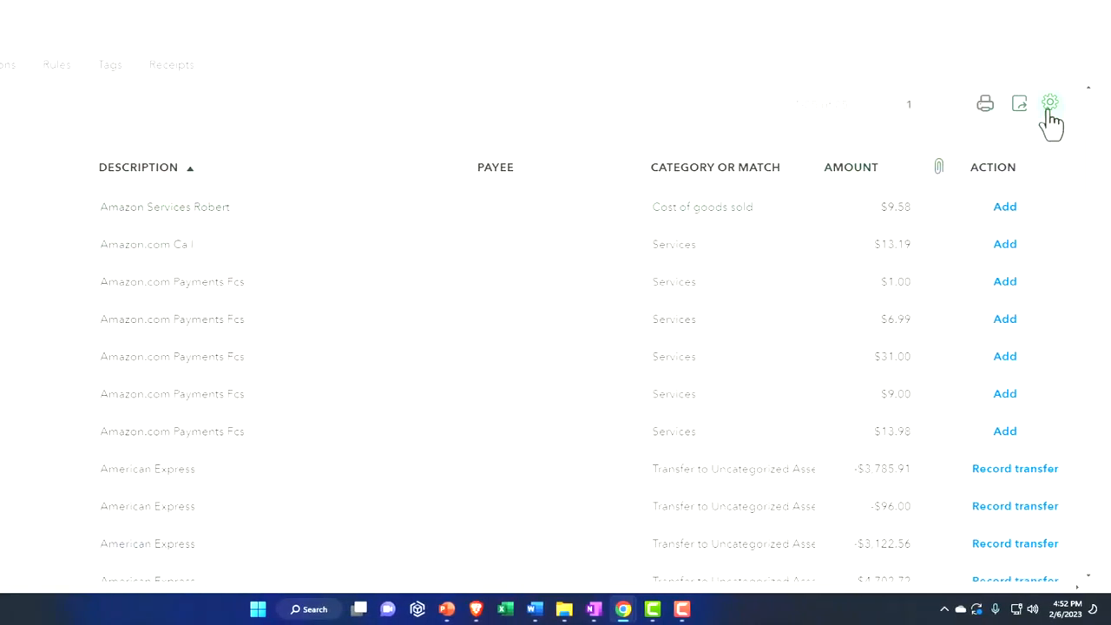
{"action": "left_click", "coordinate": [1049, 104]}
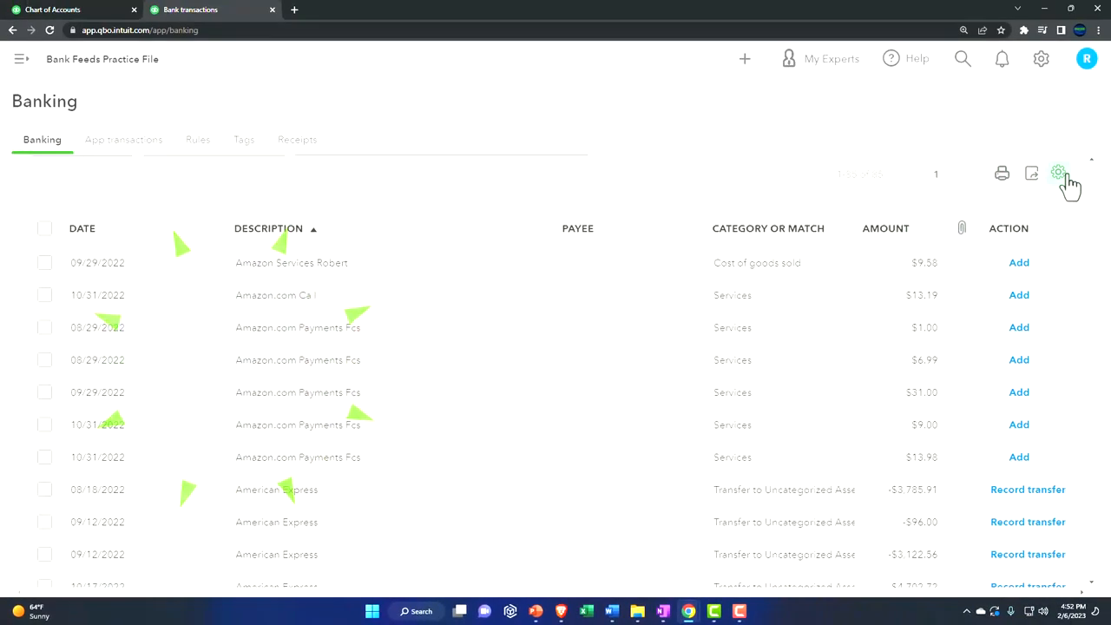
{"action": "left_click", "coordinate": [1059, 174]}
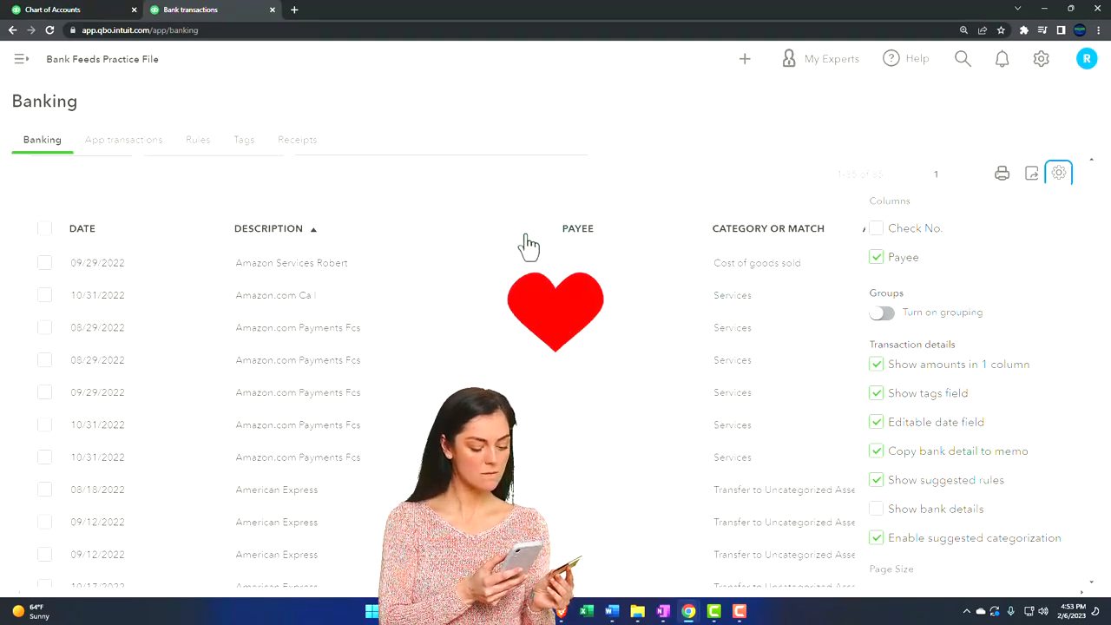
{"action": "left_click", "coordinate": [1059, 173]}
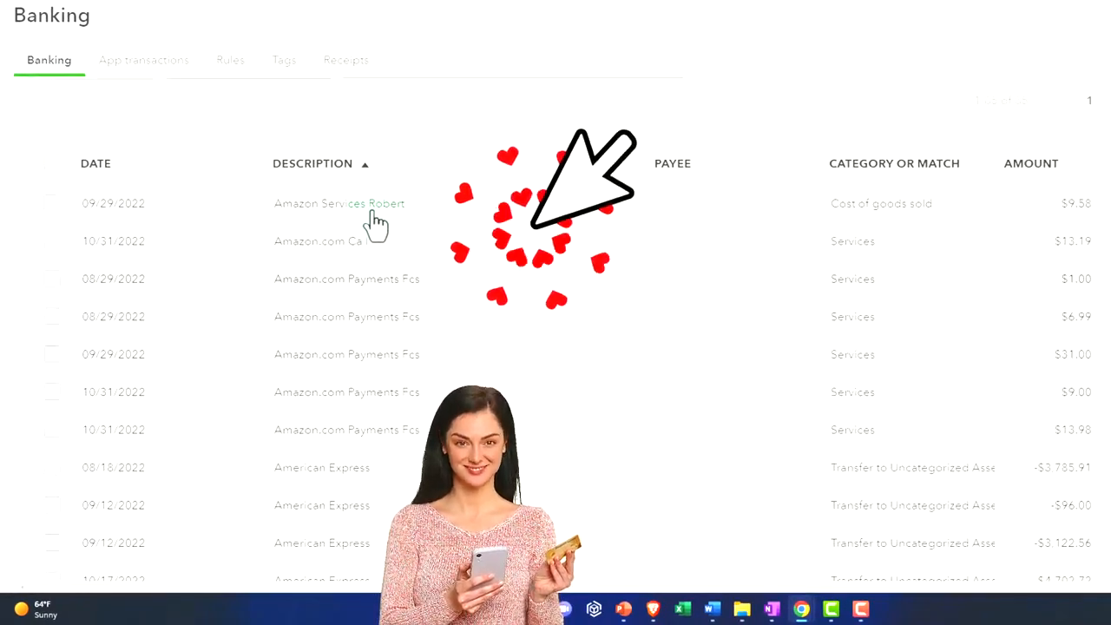
{"action": "left_click", "coordinate": [338, 203]}
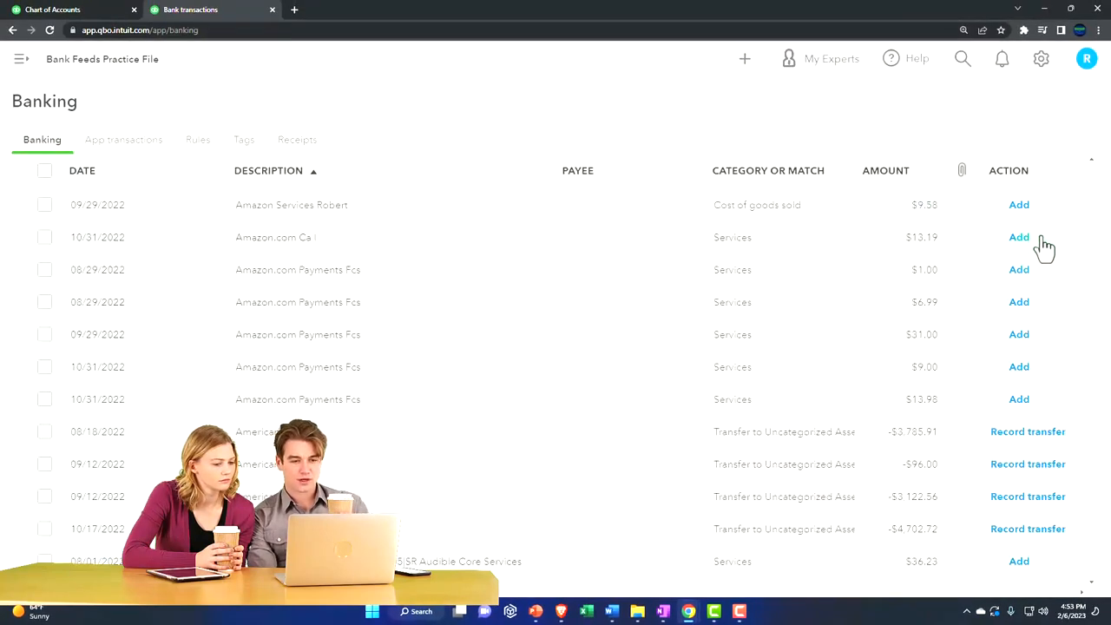
{"action": "left_click", "coordinate": [1059, 288]}
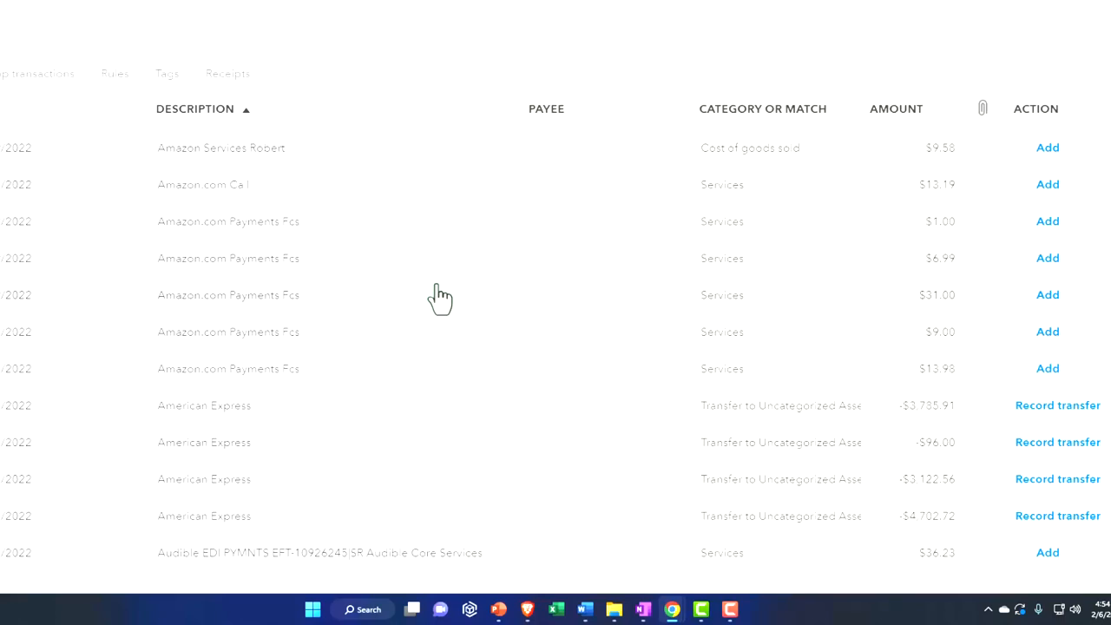
Step: Toggle Show bank details on, off, then on again so the Bank Detail column replaces Description
{"action": "left_click", "coordinate": [1052, 111]}
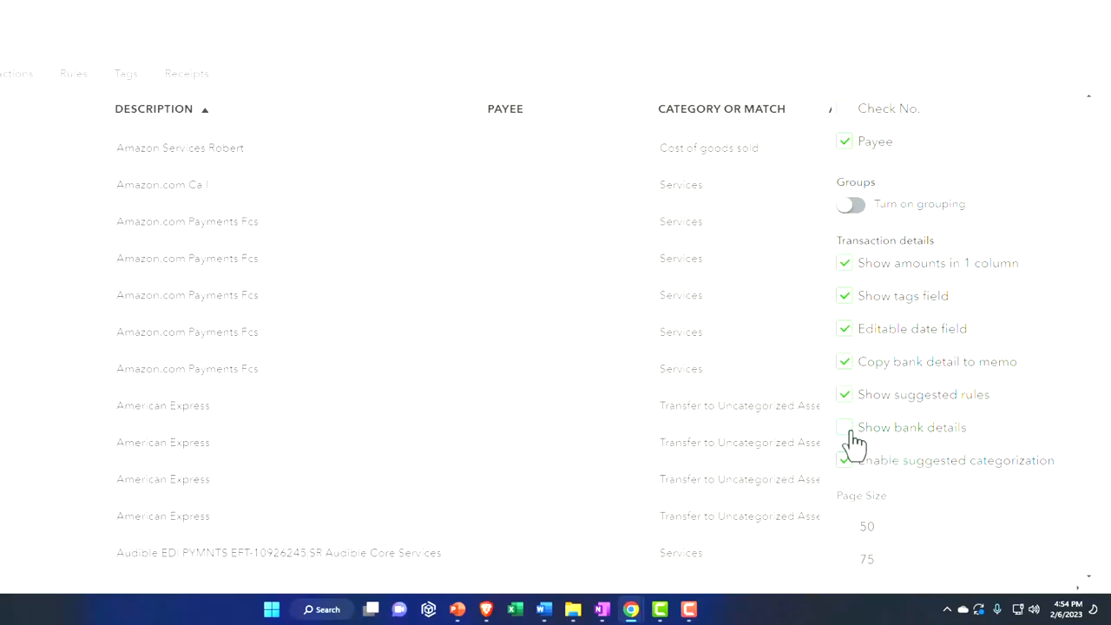
{"action": "left_click", "coordinate": [844, 427]}
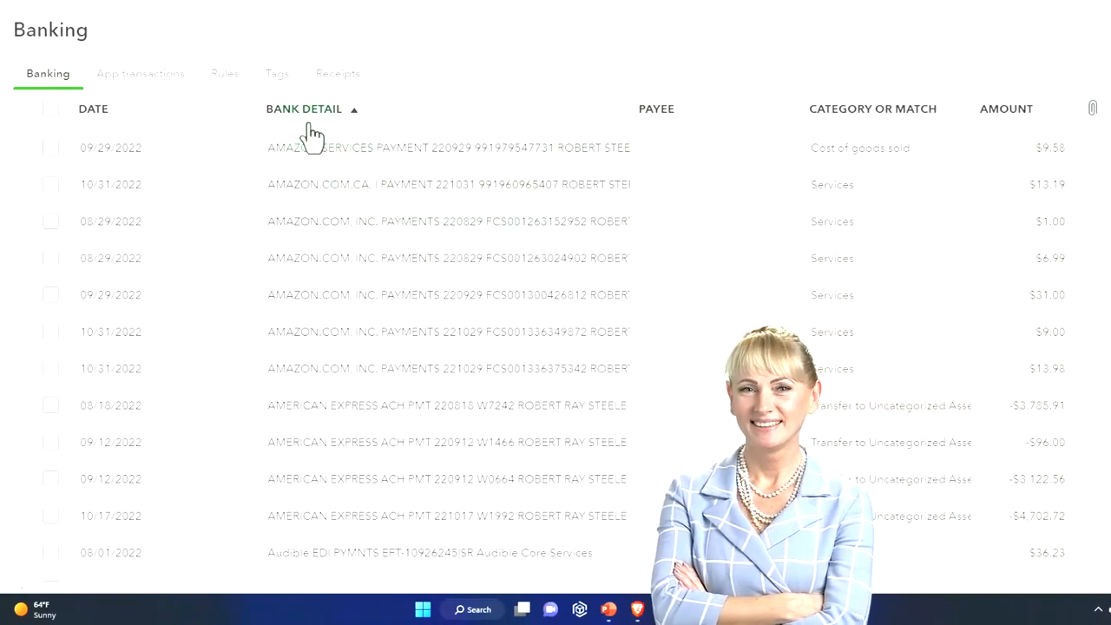
{"action": "mouse_move", "coordinate": [299, 136]}
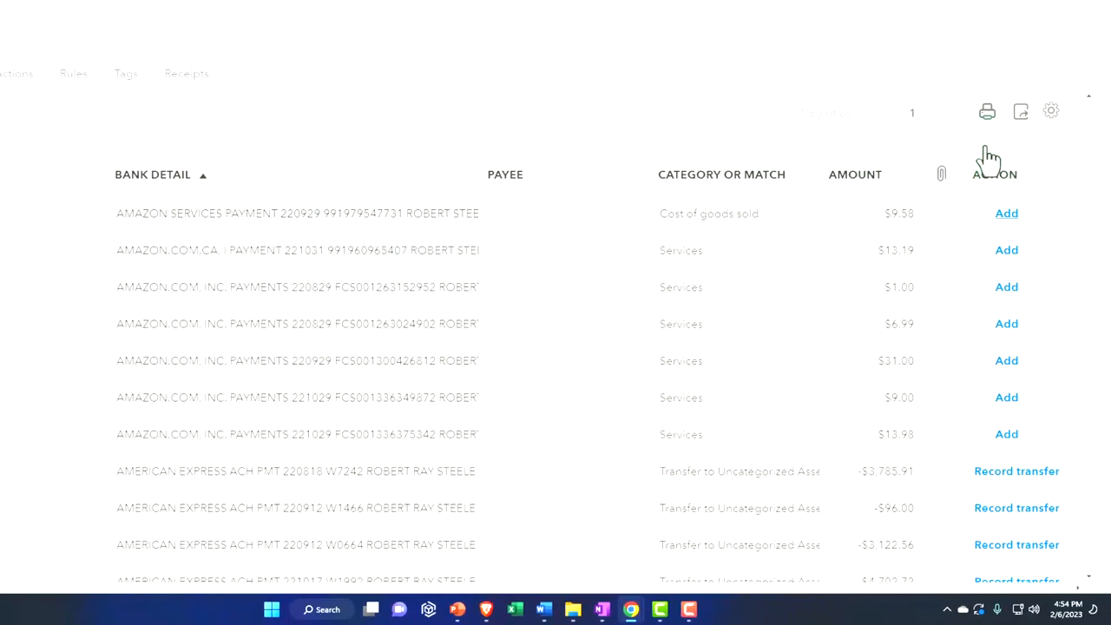
{"action": "left_click", "coordinate": [1051, 111]}
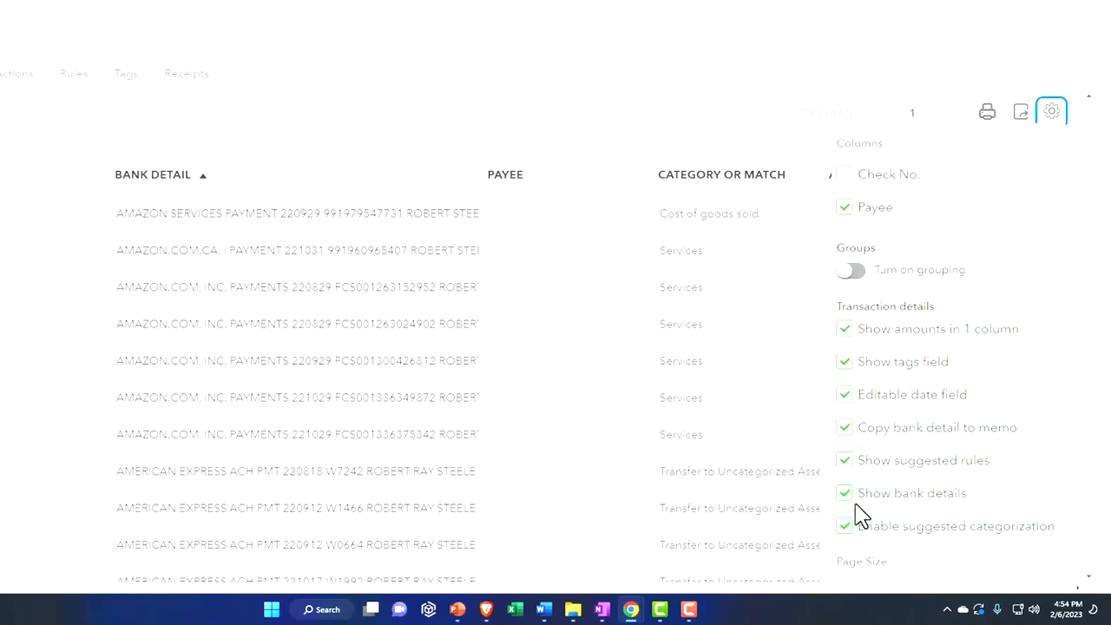
{"action": "left_click", "coordinate": [844, 493]}
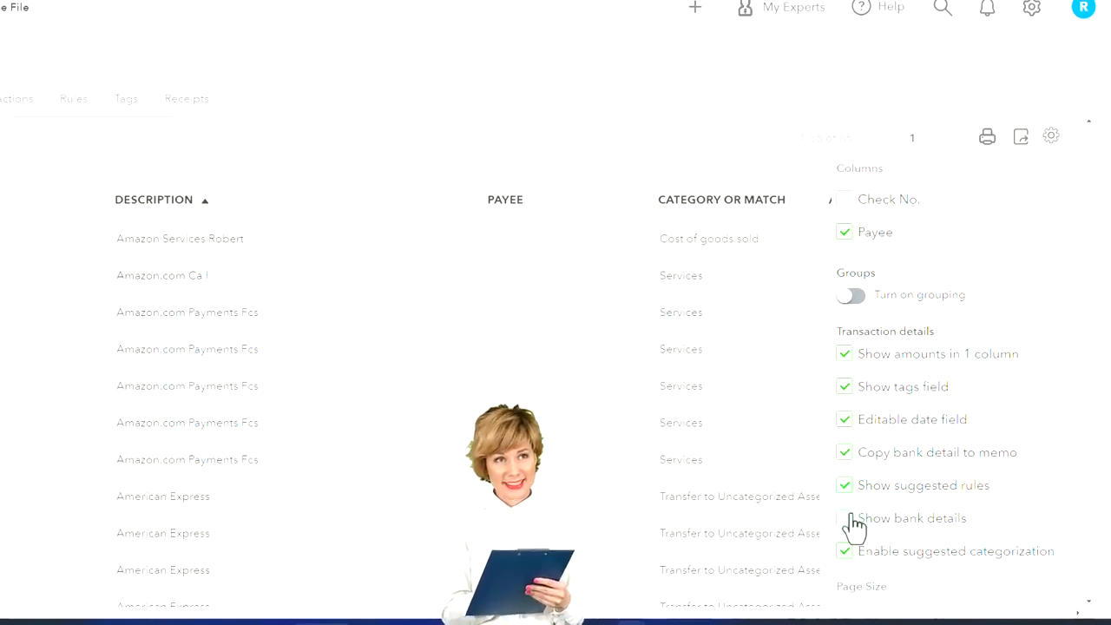
{"action": "left_click", "coordinate": [844, 518]}
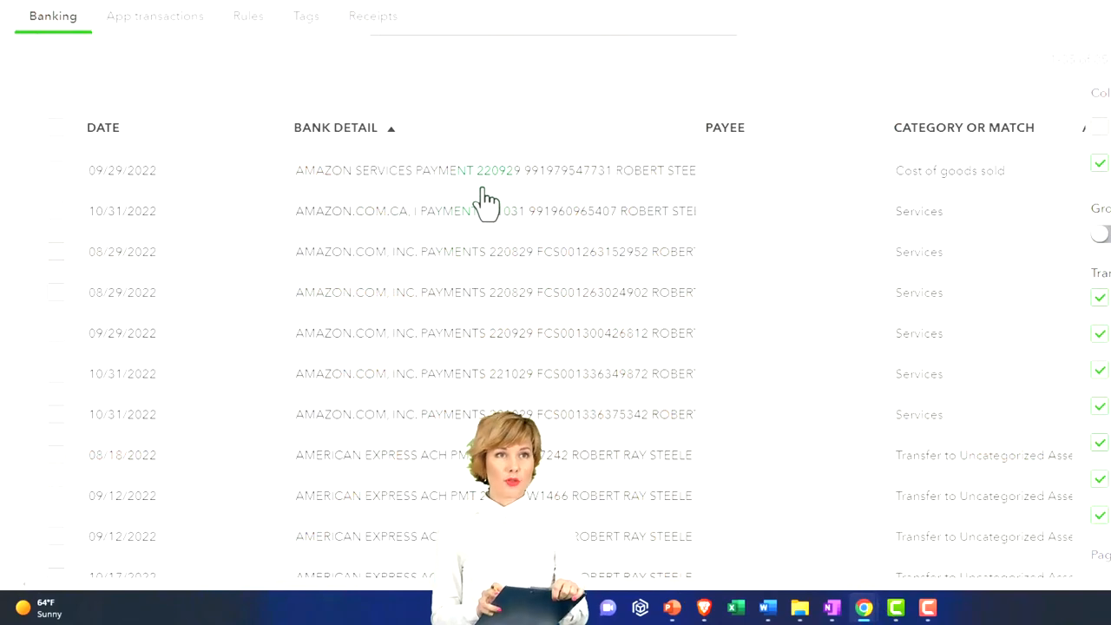
{"action": "mouse_move", "coordinate": [500, 247]}
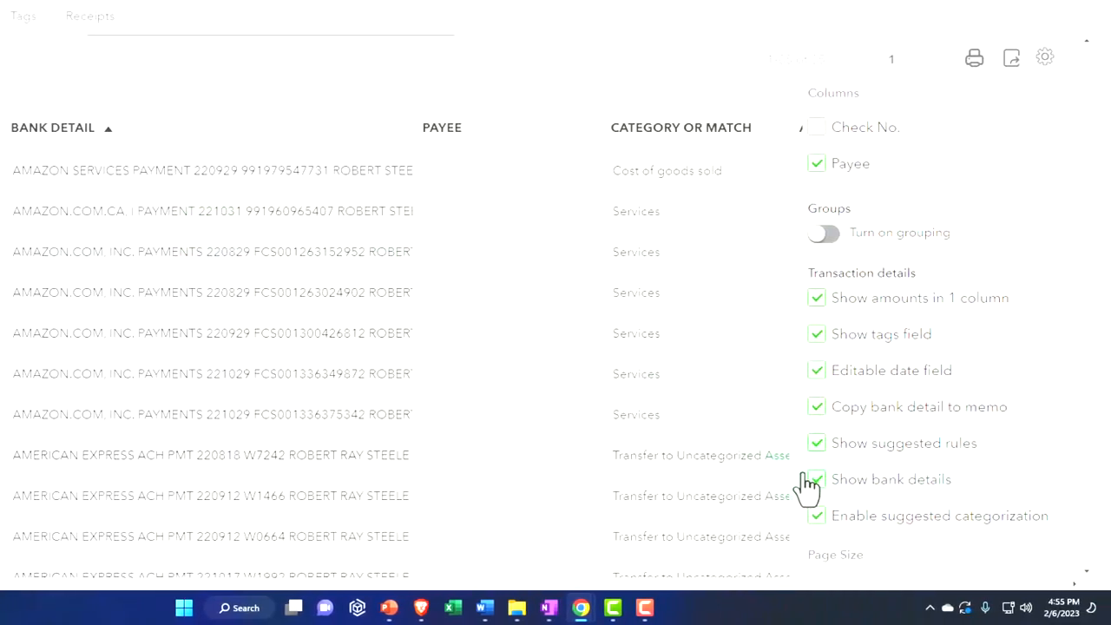
Step: Uncheck Show bank details, then expand and collapse the first Amazon Services transaction
{"action": "left_click", "coordinate": [816, 480]}
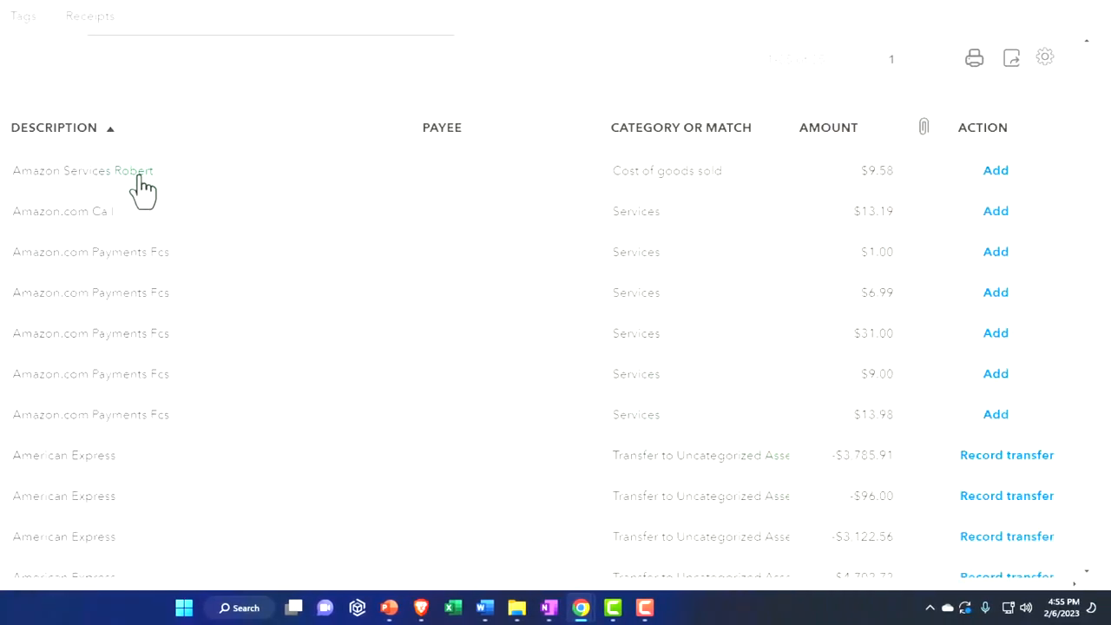
{"action": "left_click", "coordinate": [84, 170]}
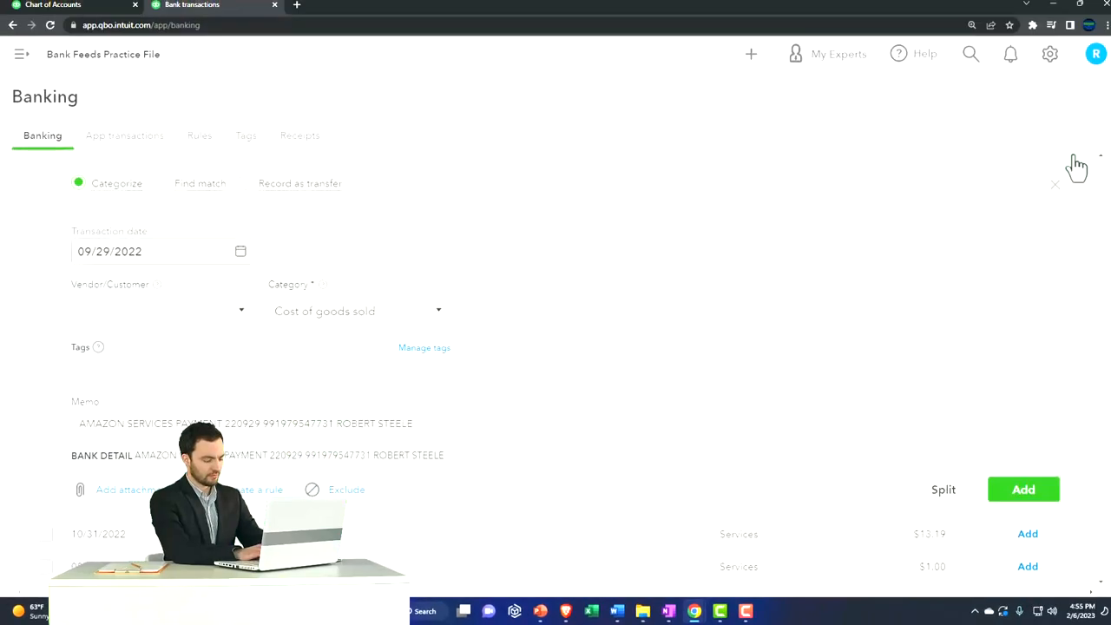
{"action": "left_click", "coordinate": [1056, 184]}
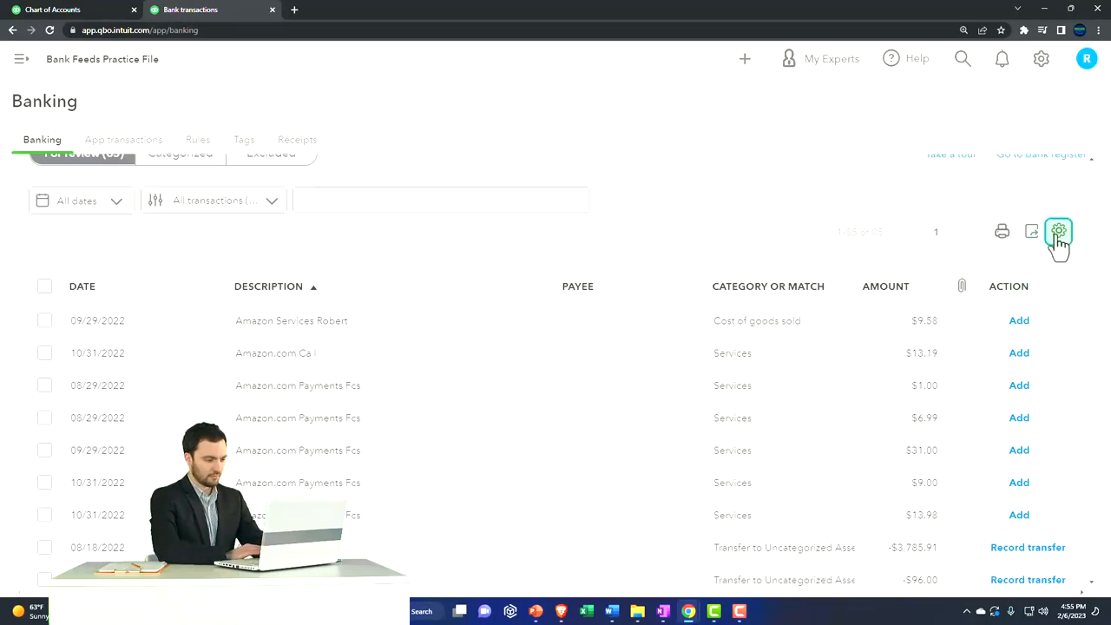
Step: Check Show bank details and pick a smaller page size, spreading the list over two pages
{"action": "left_click", "coordinate": [1059, 231]}
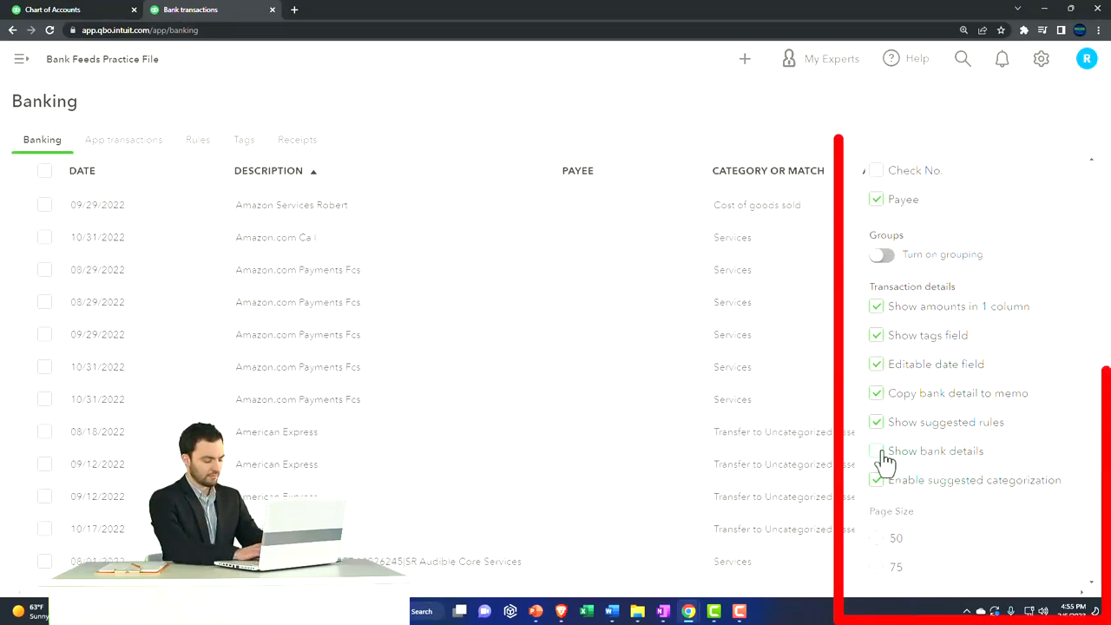
{"action": "left_click", "coordinate": [875, 451]}
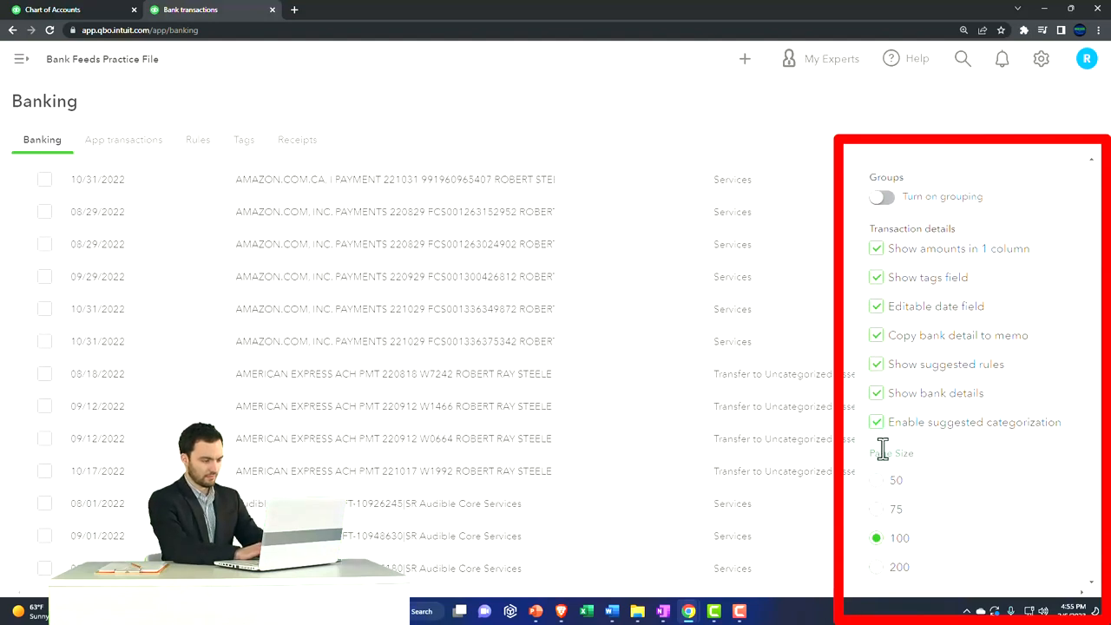
{"action": "mouse_move", "coordinate": [1015, 445]}
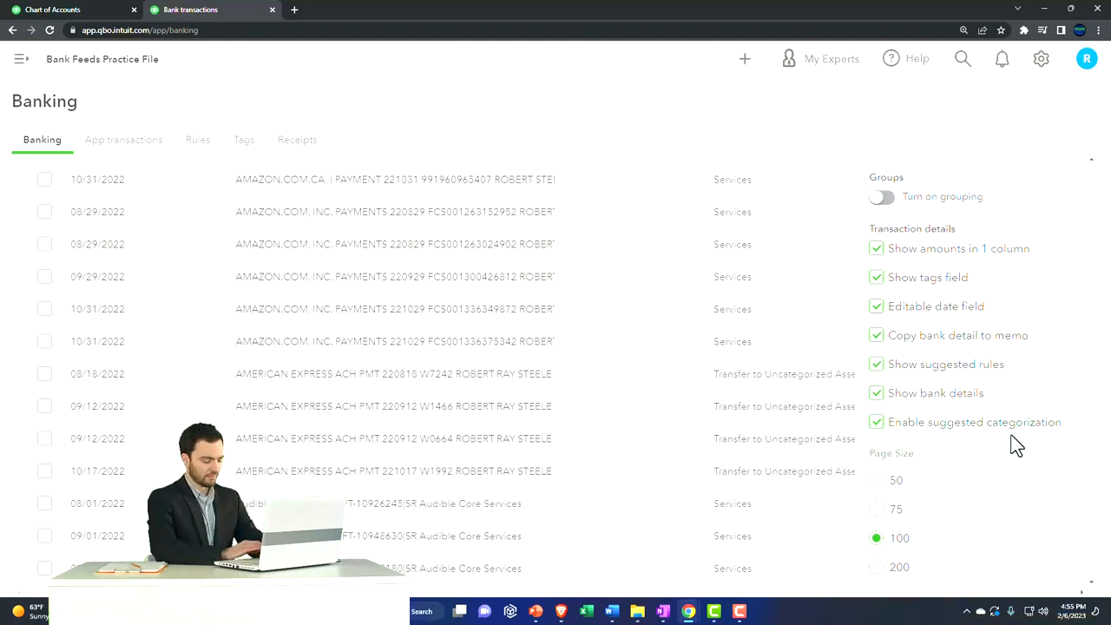
{"action": "scroll", "scroll_direction": "down", "scroll_amount": 3}
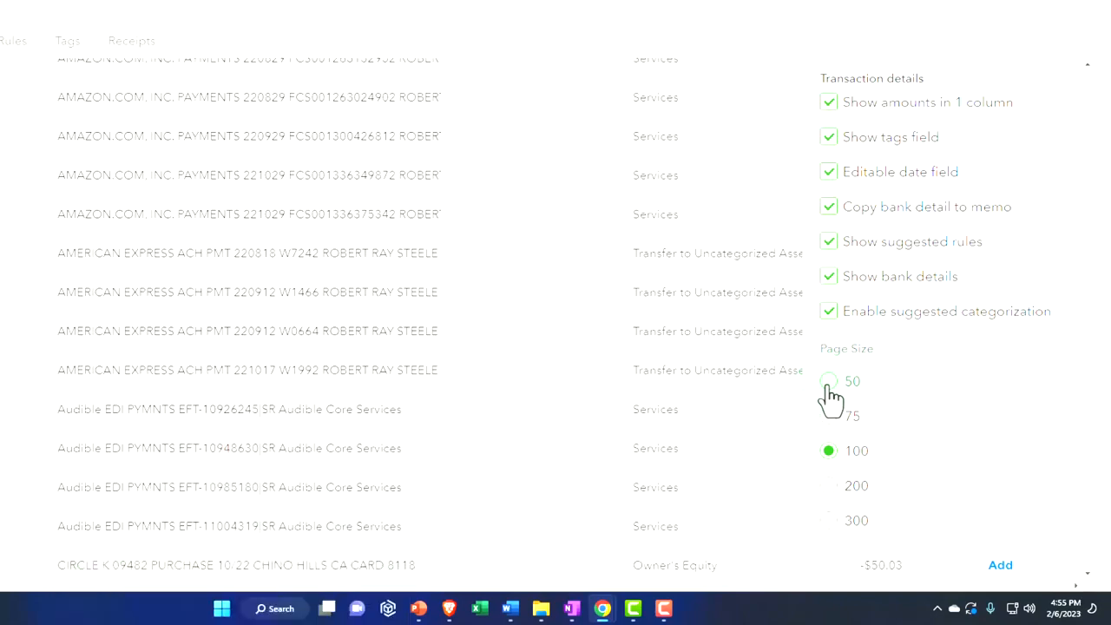
{"action": "left_click", "coordinate": [830, 382]}
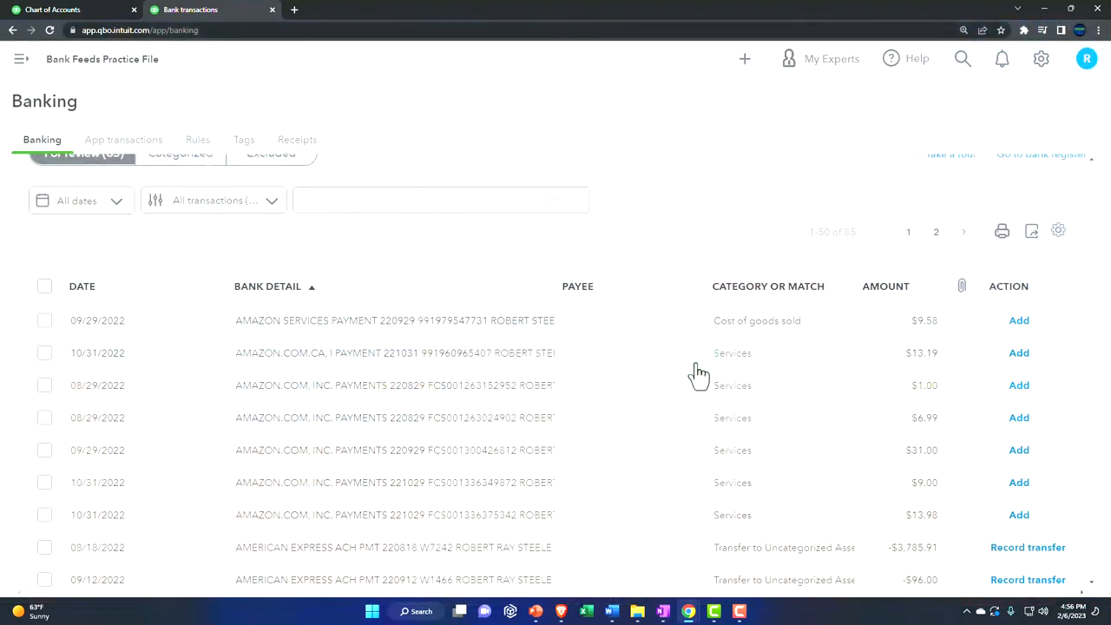
Step: Choose a larger page size so all 85 transactions fit on one page with bank detail shown
{"action": "left_click", "coordinate": [1059, 231]}
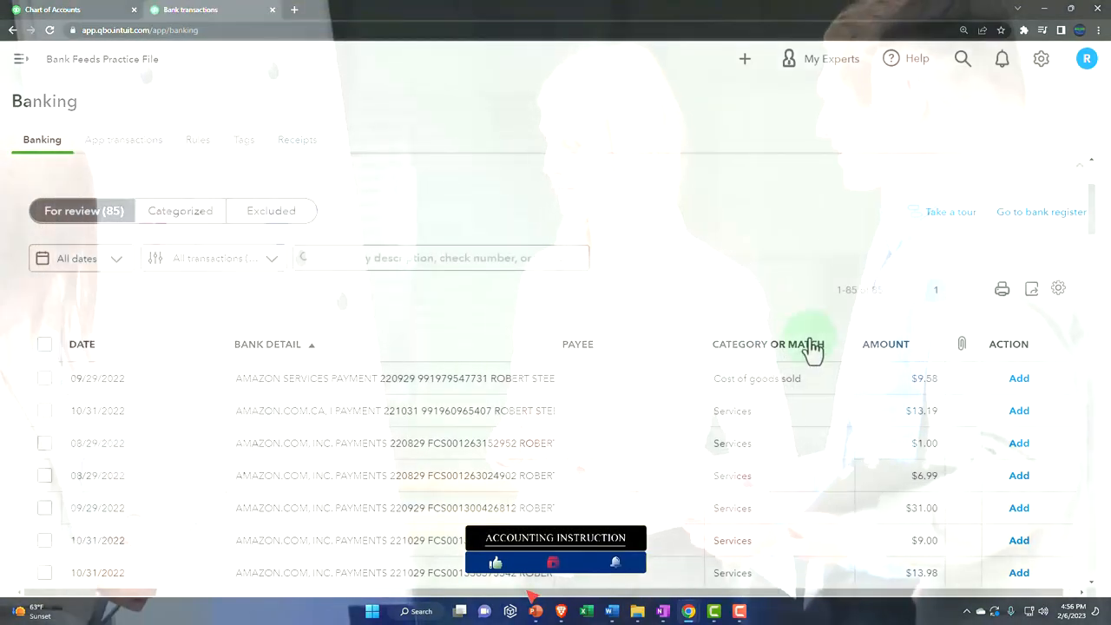
{"action": "left_click", "coordinate": [1059, 288]}
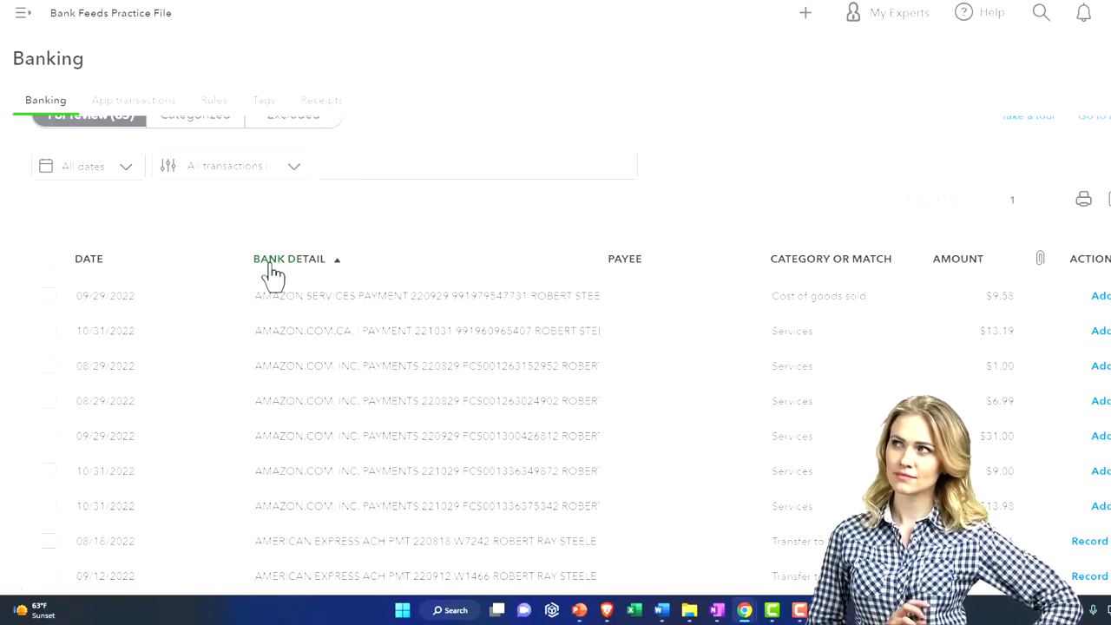
{"action": "mouse_move", "coordinate": [653, 312]}
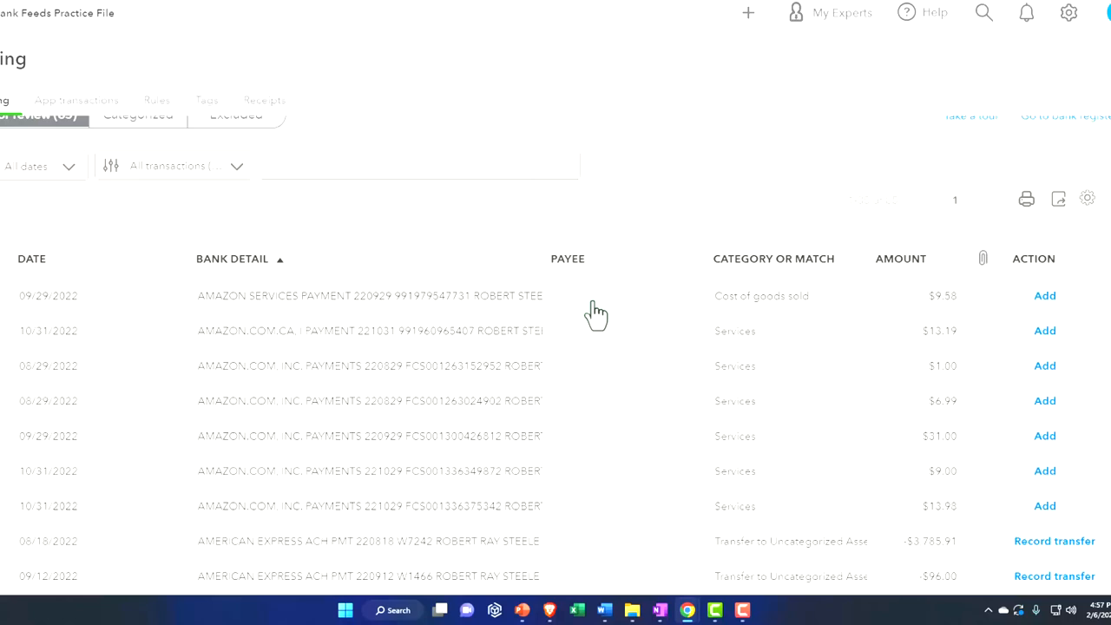
{"action": "left_click", "coordinate": [597, 309]}
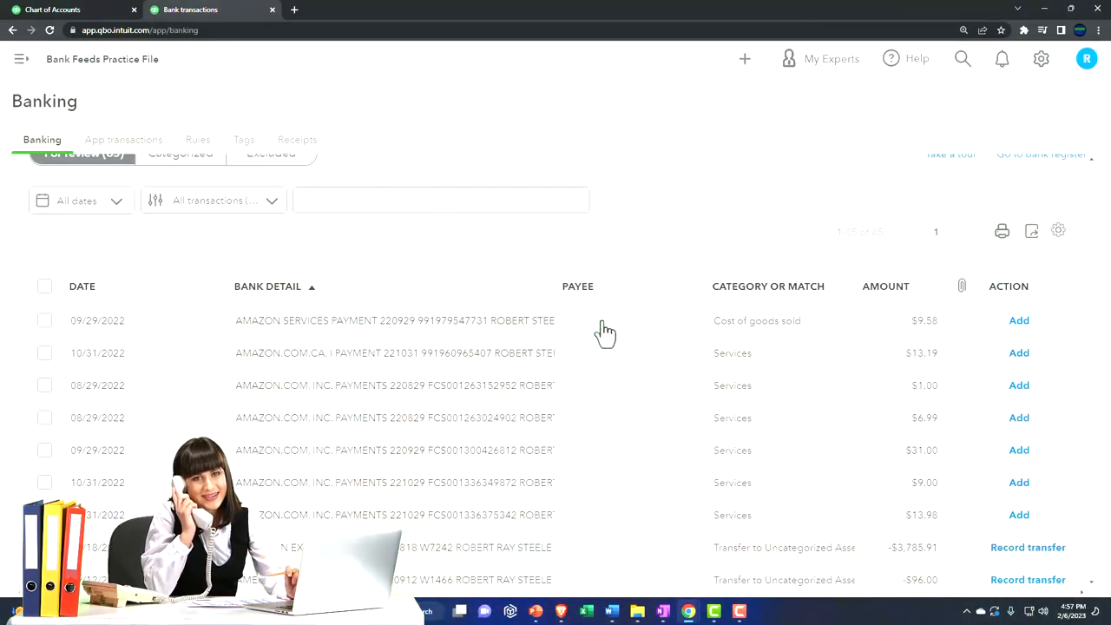
{"action": "scroll", "scroll_direction": "down", "scroll_amount": 3}
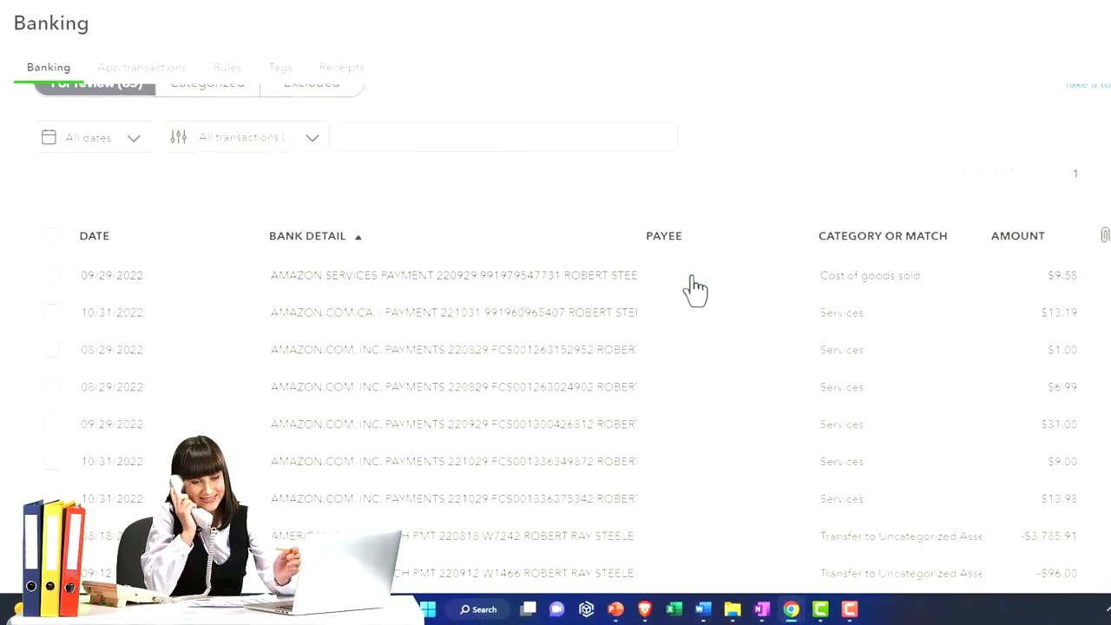